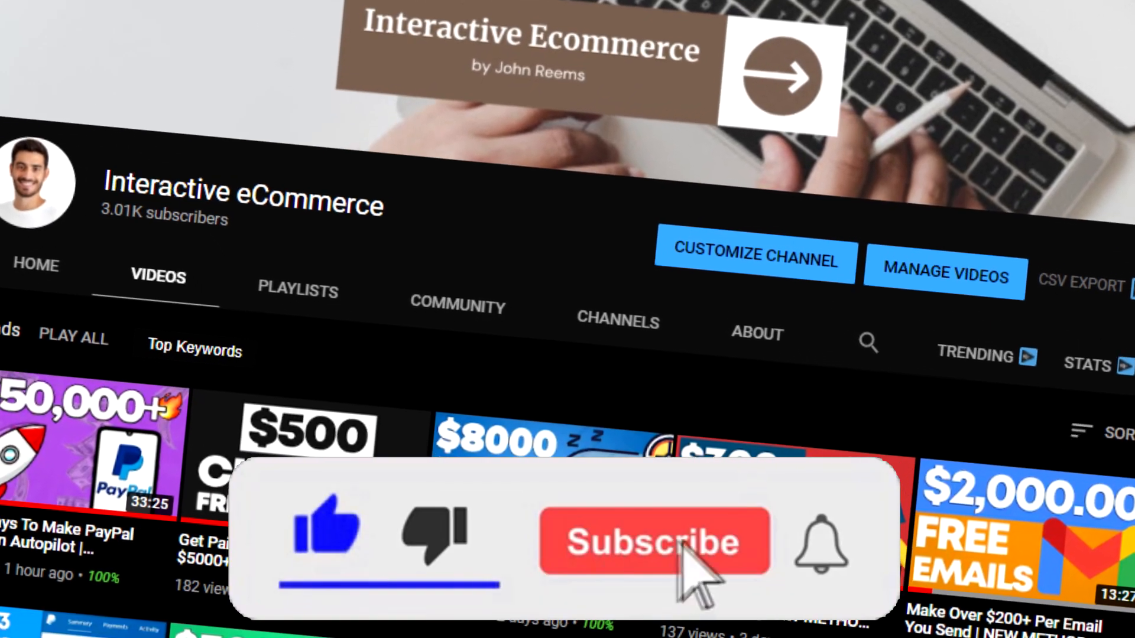
Scroll down through BrandCrowd's Logo Maker page.
{"action": "left_click", "coordinate": [656, 542]}
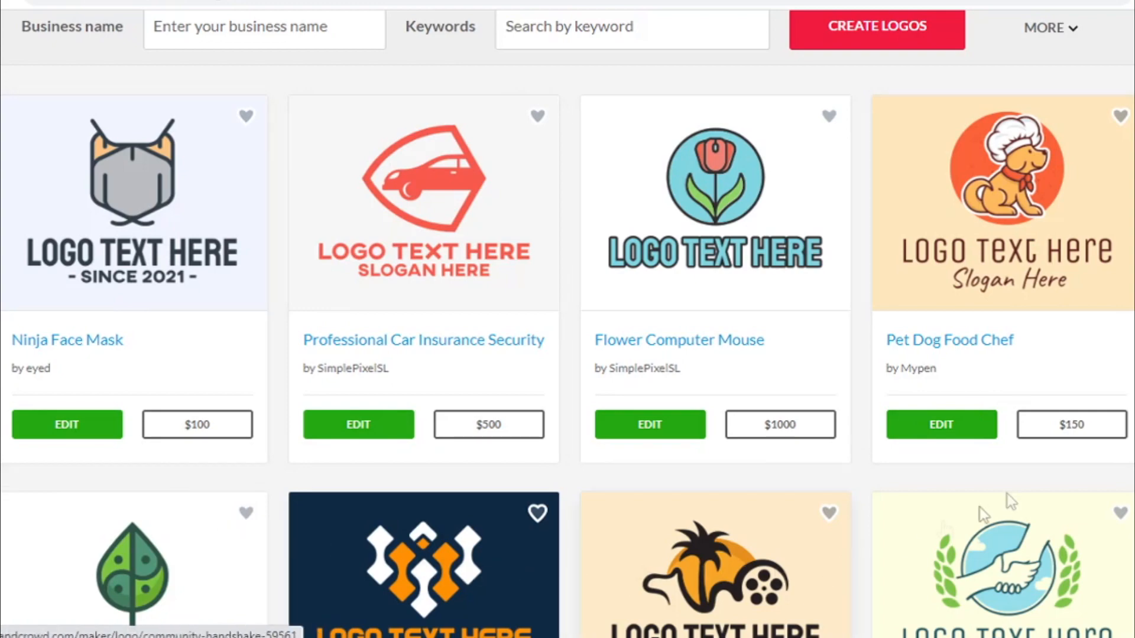
{"action": "scroll", "scroll_direction": "down", "scroll_amount": 3}
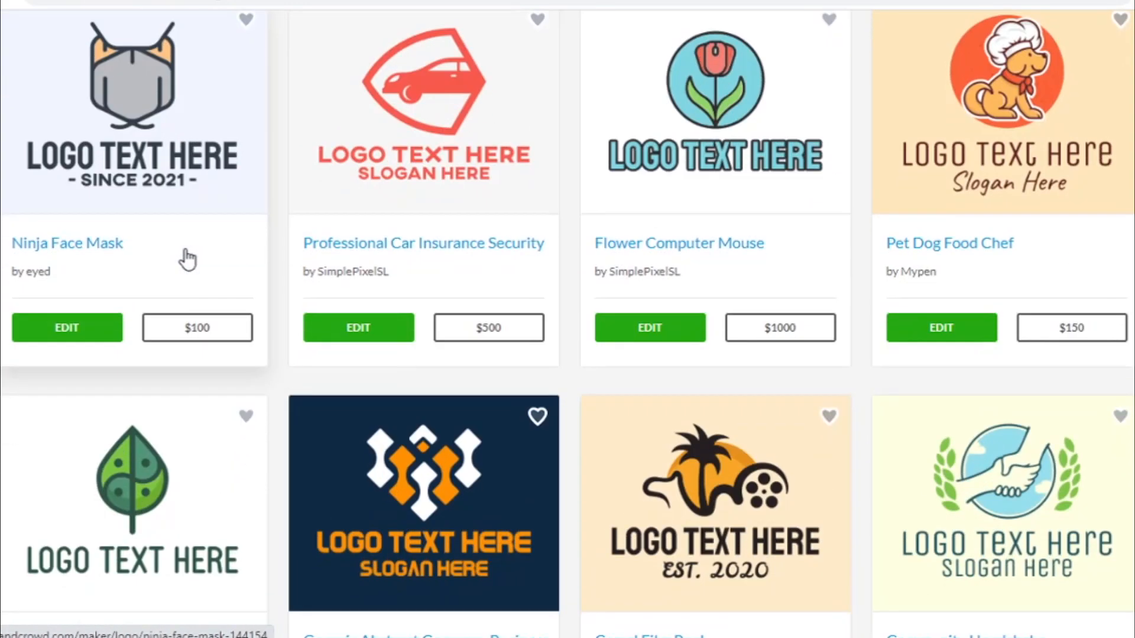
{"action": "mouse_move", "coordinate": [304, 214]}
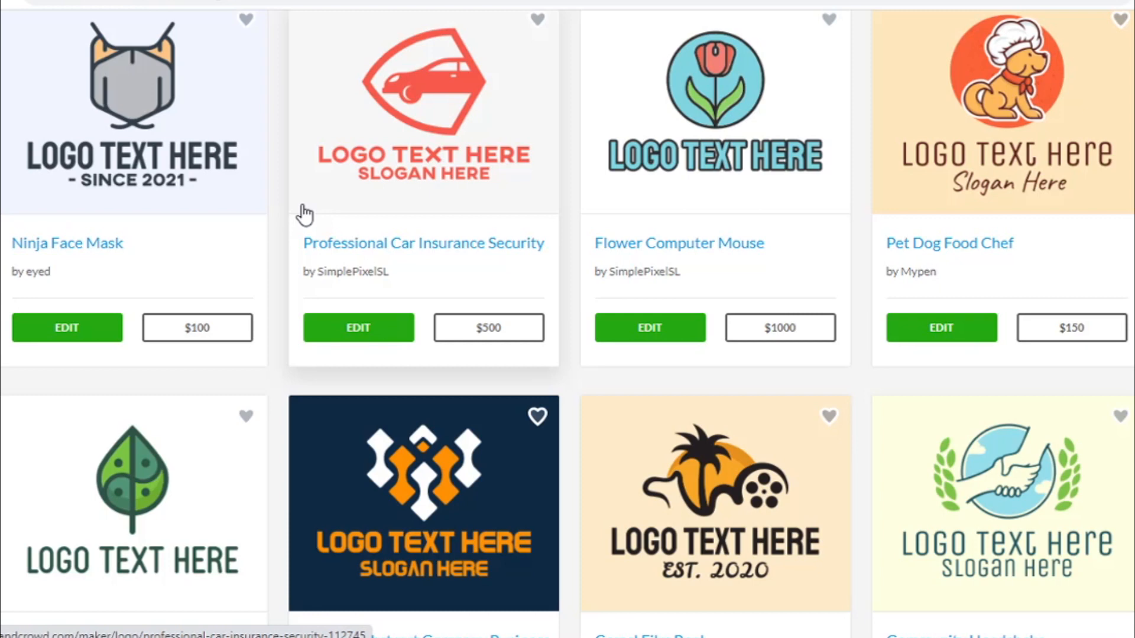
{"action": "mouse_move", "coordinate": [138, 179]}
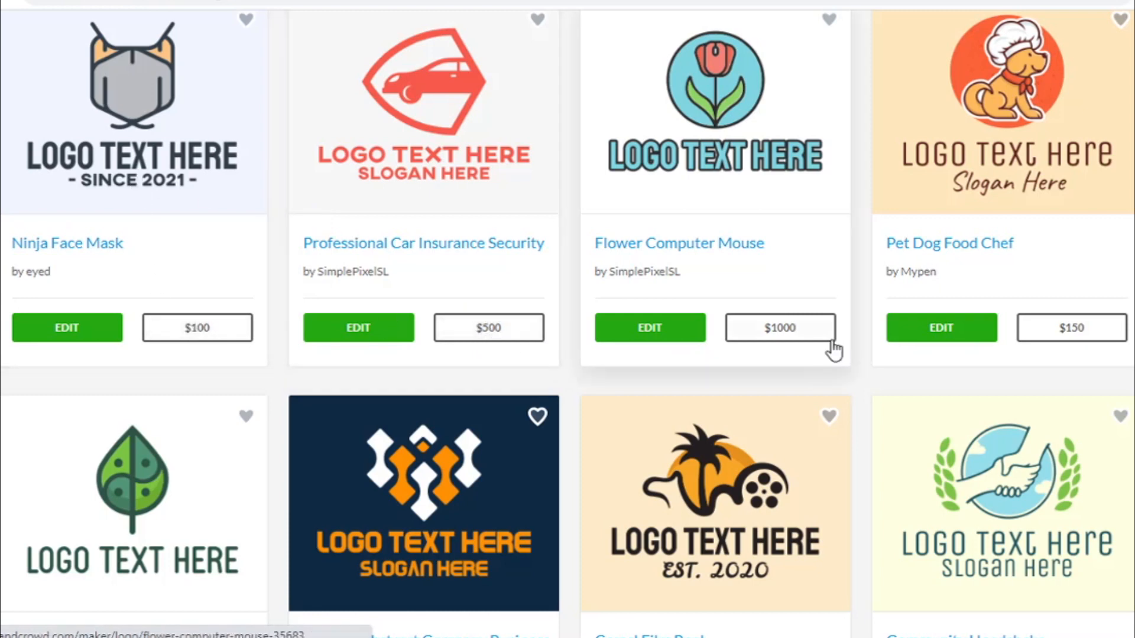
{"action": "scroll", "scroll_direction": "down", "scroll_amount": 3}
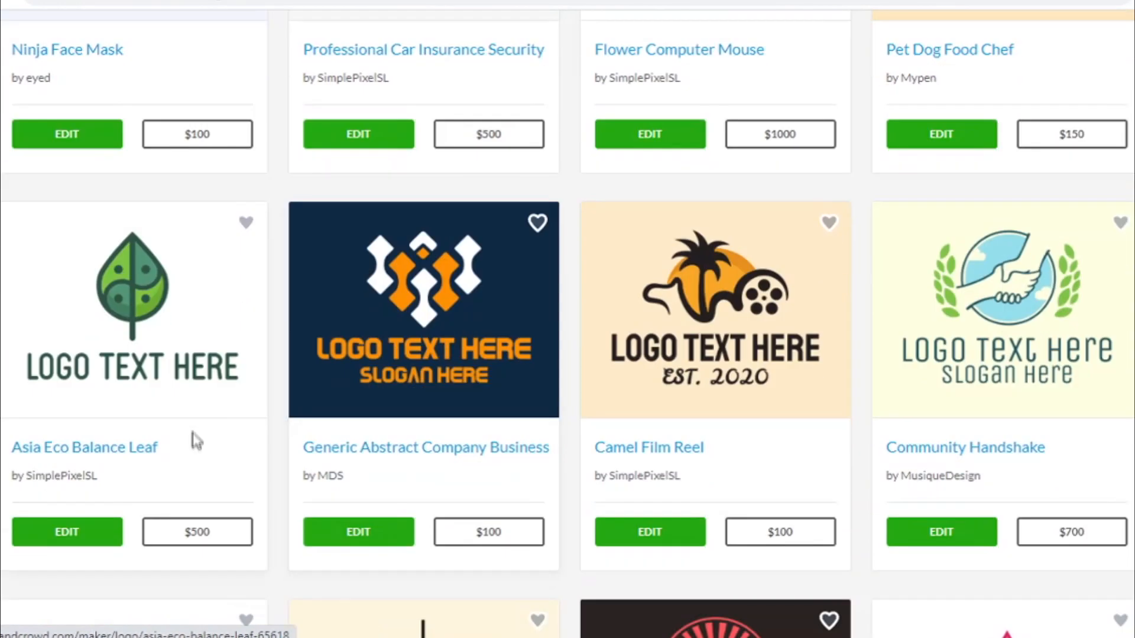
{"action": "scroll", "scroll_direction": "down", "scroll_amount": 3}
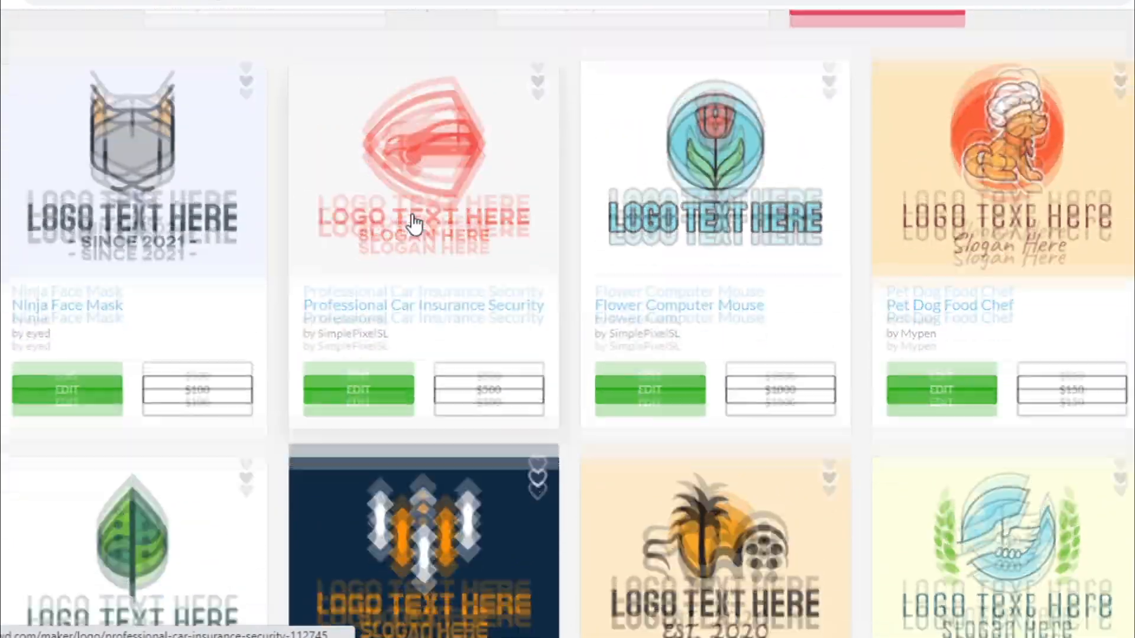
{"action": "scroll", "scroll_direction": "down", "scroll_amount": 3}
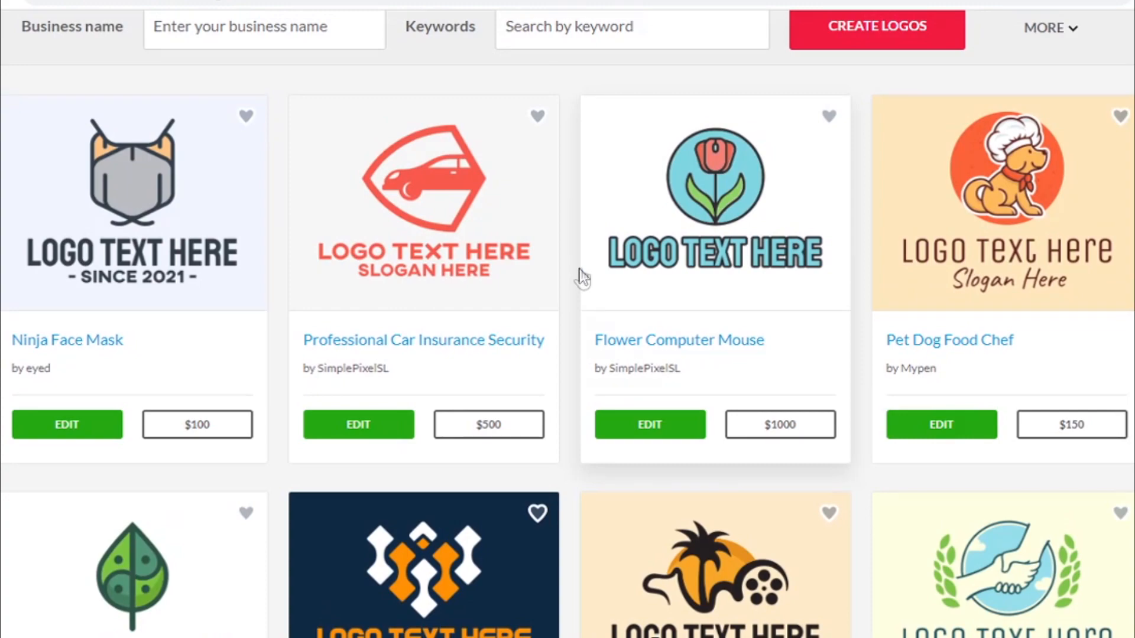
{"action": "scroll", "scroll_direction": "down", "scroll_amount": 3}
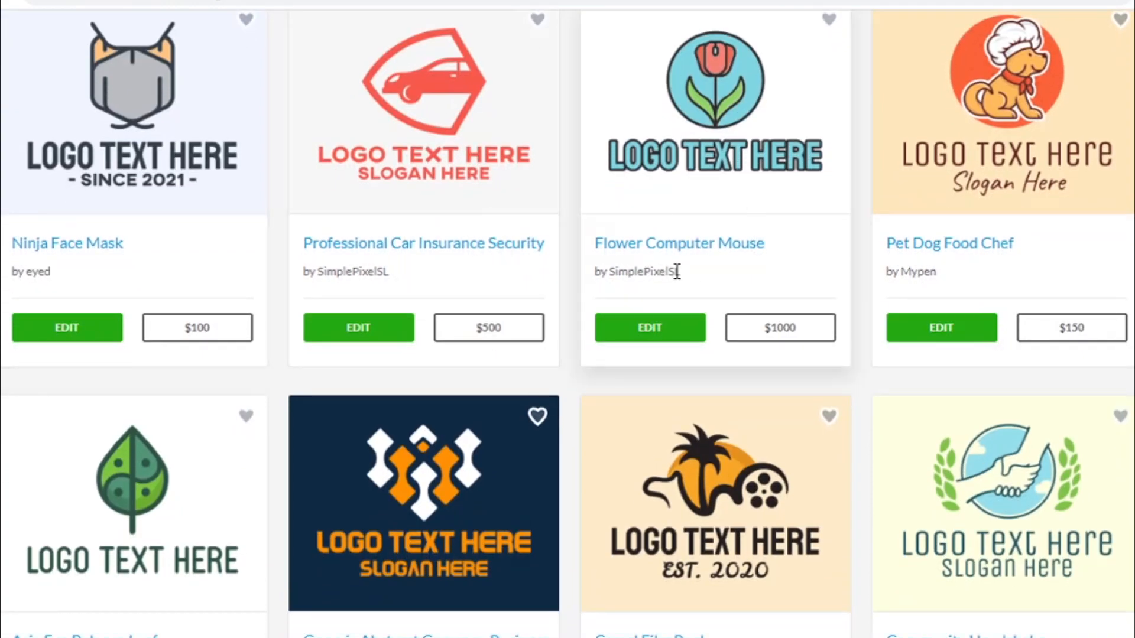
{"action": "mouse_move", "coordinate": [579, 246]}
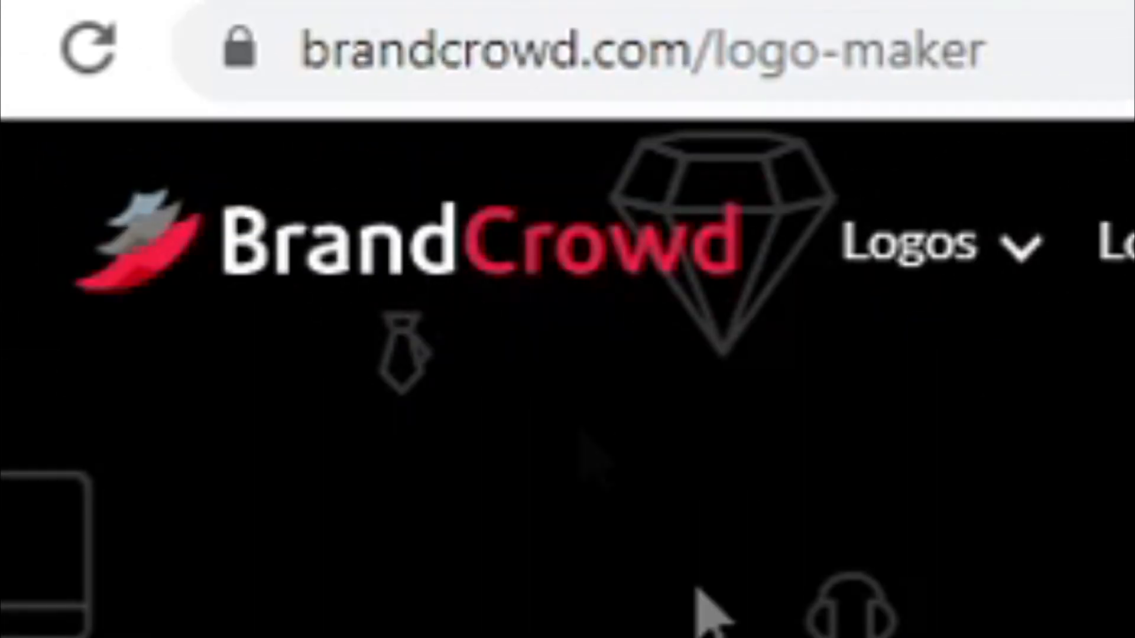
{"action": "mouse_move", "coordinate": [616, 40]}
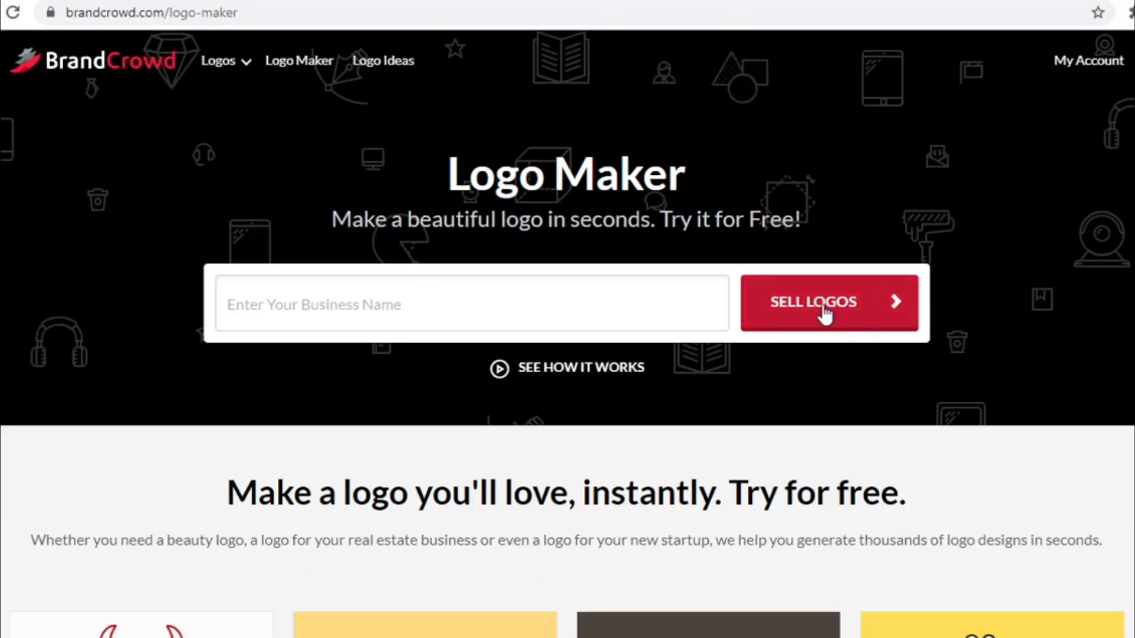
Open BrandCrowd's 'Sell your logos' page via SELL LOGOS and scroll through it.
{"action": "left_click", "coordinate": [828, 302]}
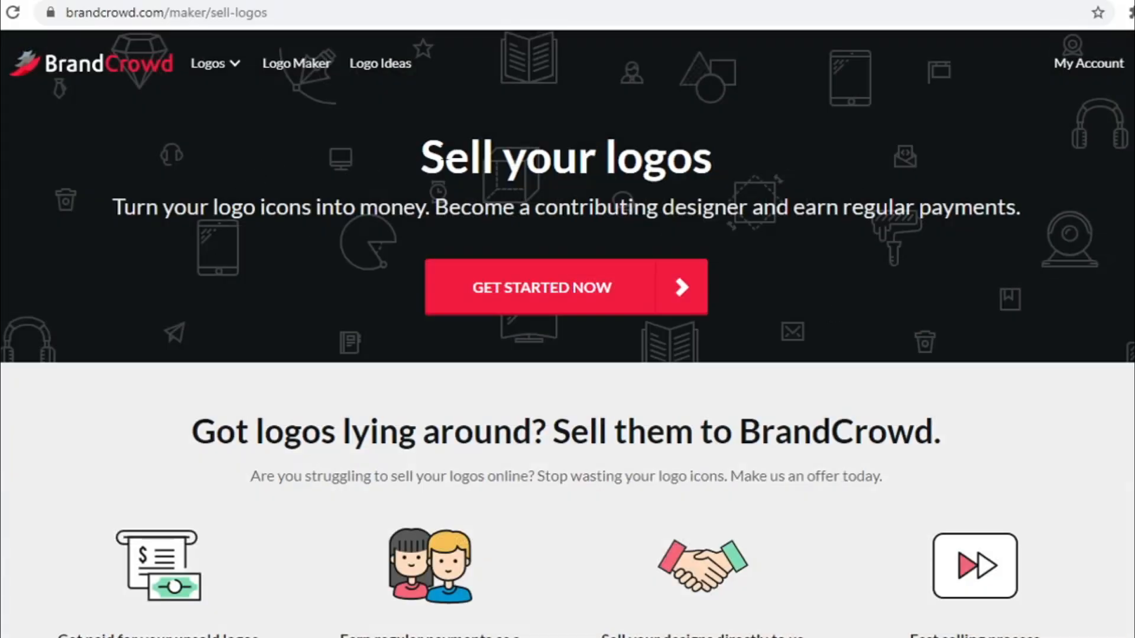
{"action": "mouse_move", "coordinate": [416, 163]}
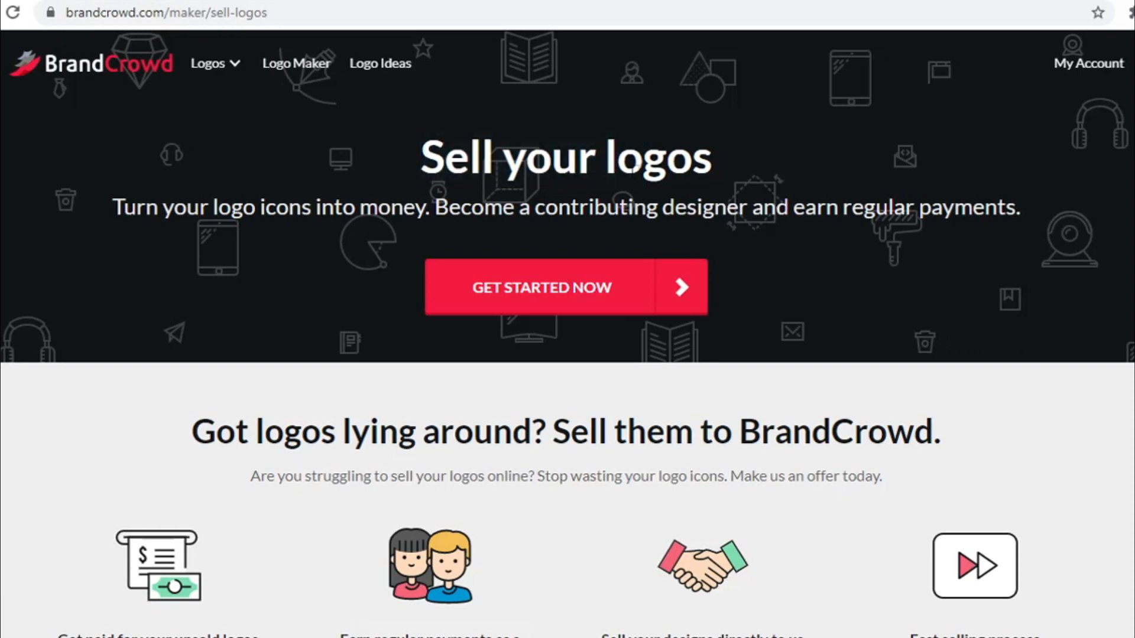
{"action": "mouse_move", "coordinate": [420, 294]}
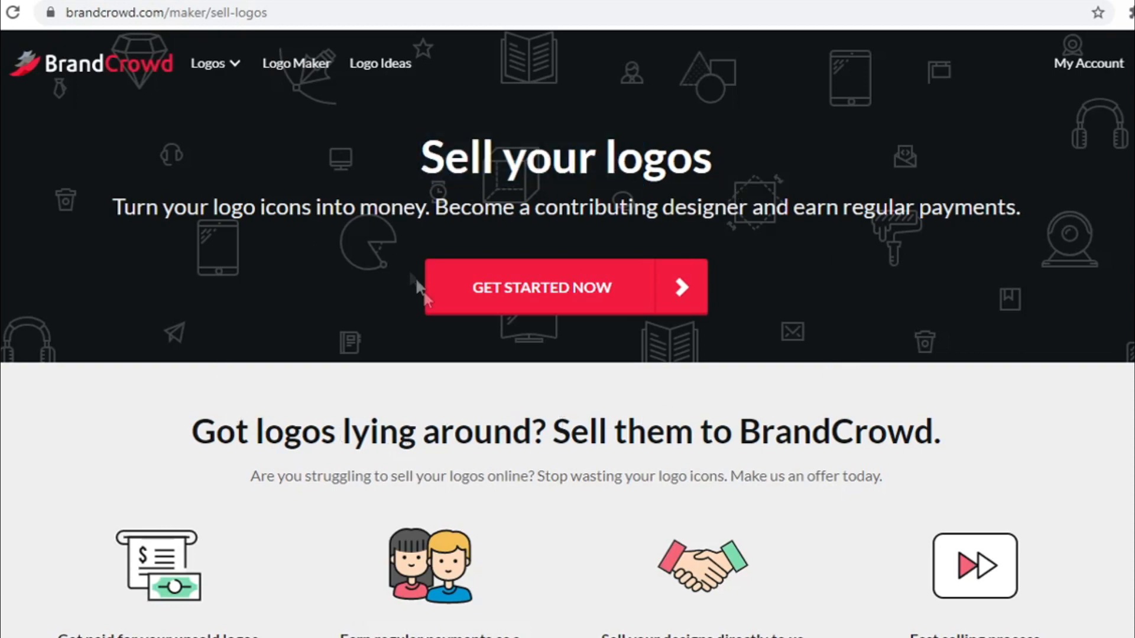
{"action": "scroll", "scroll_direction": "down", "scroll_amount": 3}
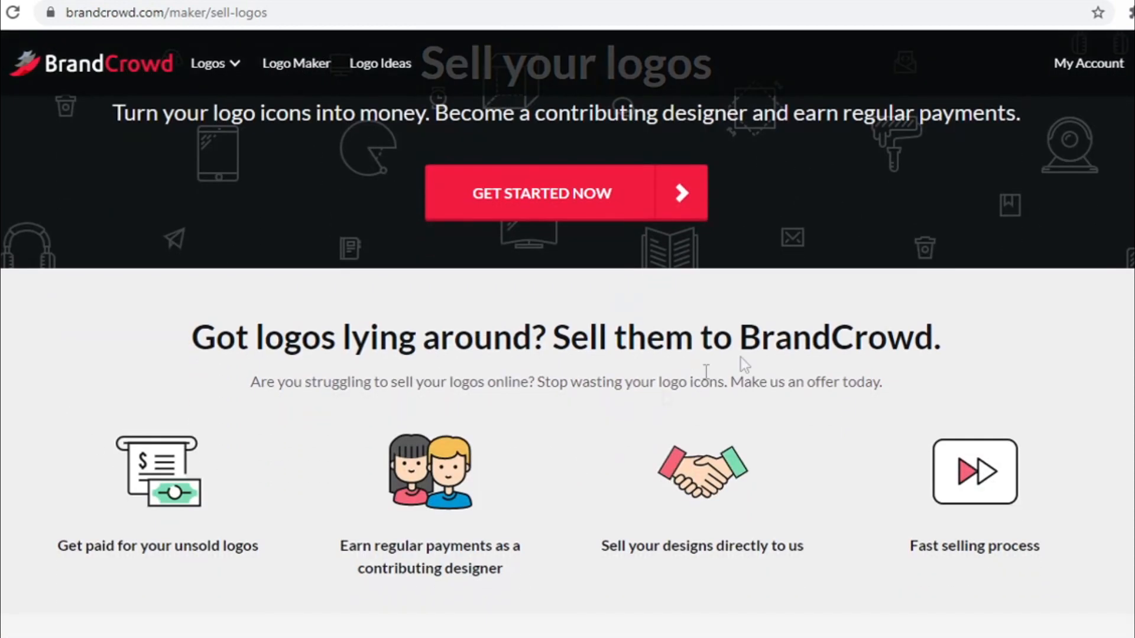
{"action": "scroll", "scroll_direction": "down", "scroll_amount": 3}
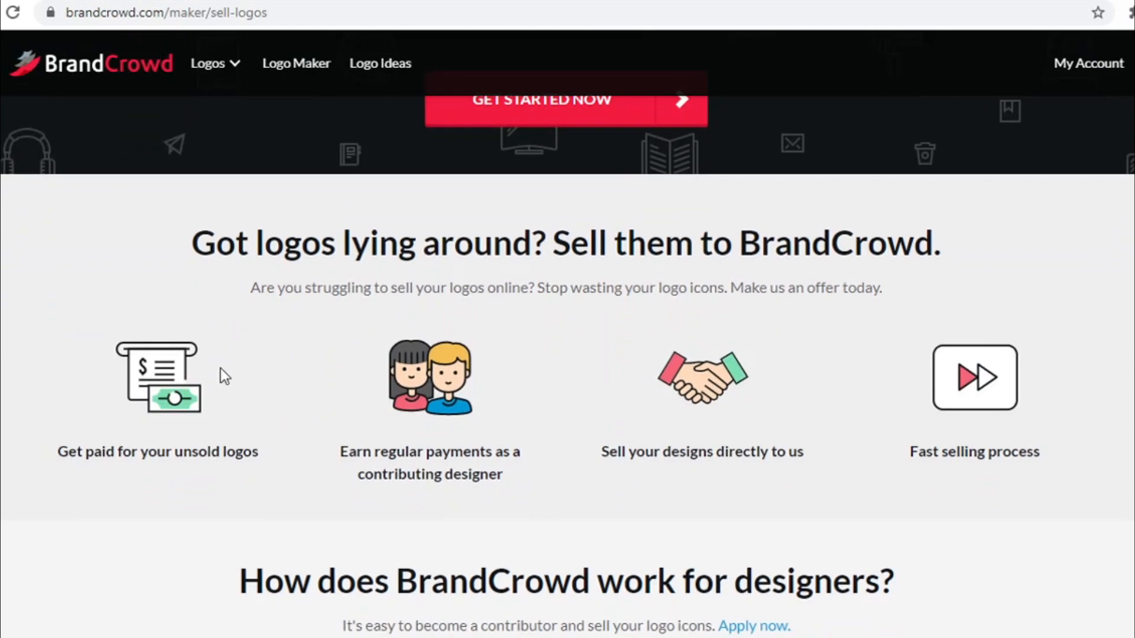
{"action": "mouse_move", "coordinate": [619, 281]}
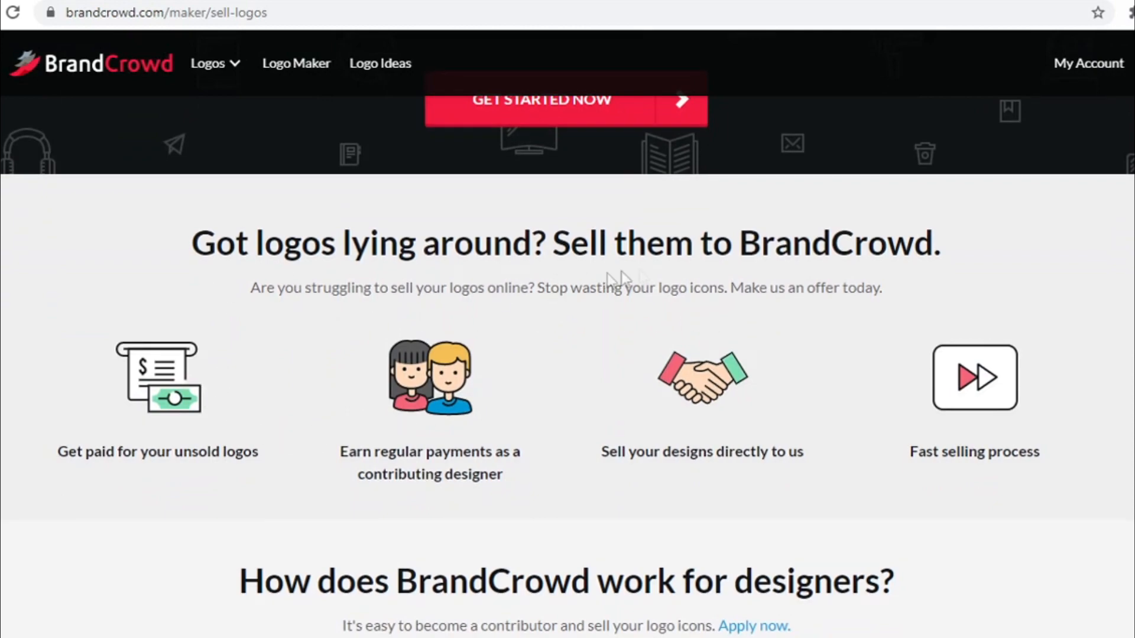
{"action": "scroll", "scroll_direction": "up", "scroll_amount": 3}
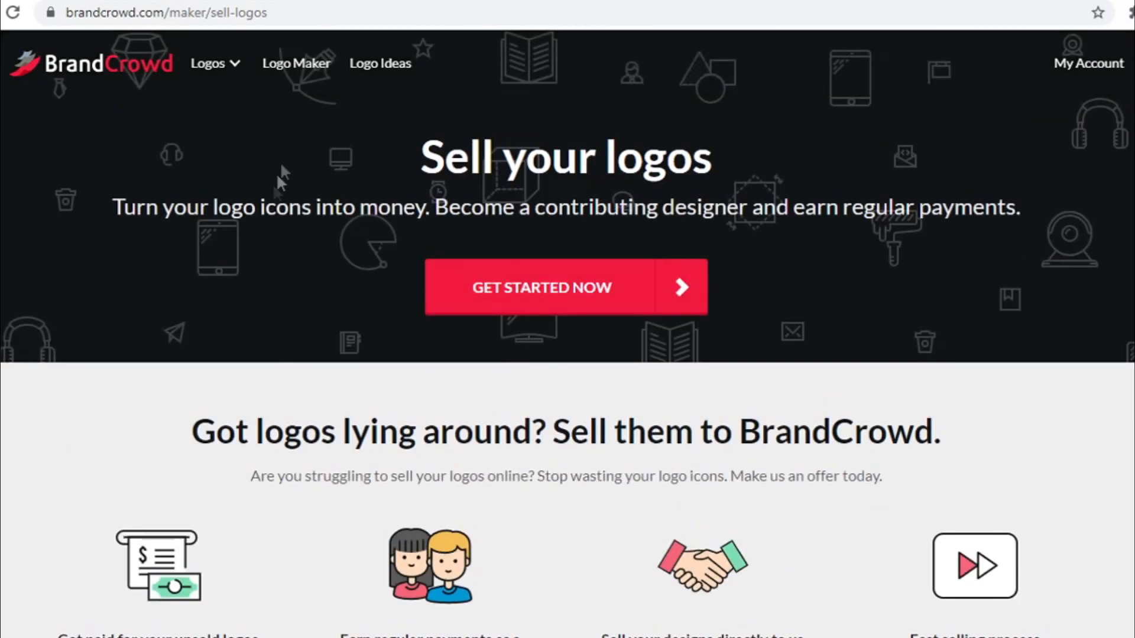
{"action": "left_click_drag", "start_coordinate": [288, 208], "coordinate": [929, 208]}
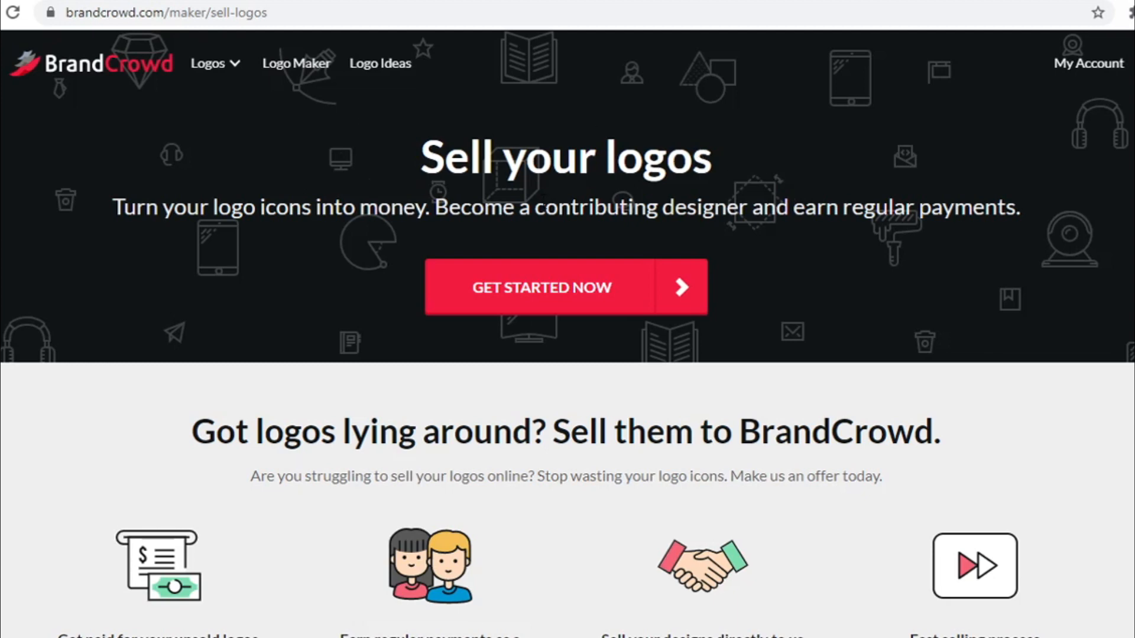
{"action": "mouse_move", "coordinate": [331, 278]}
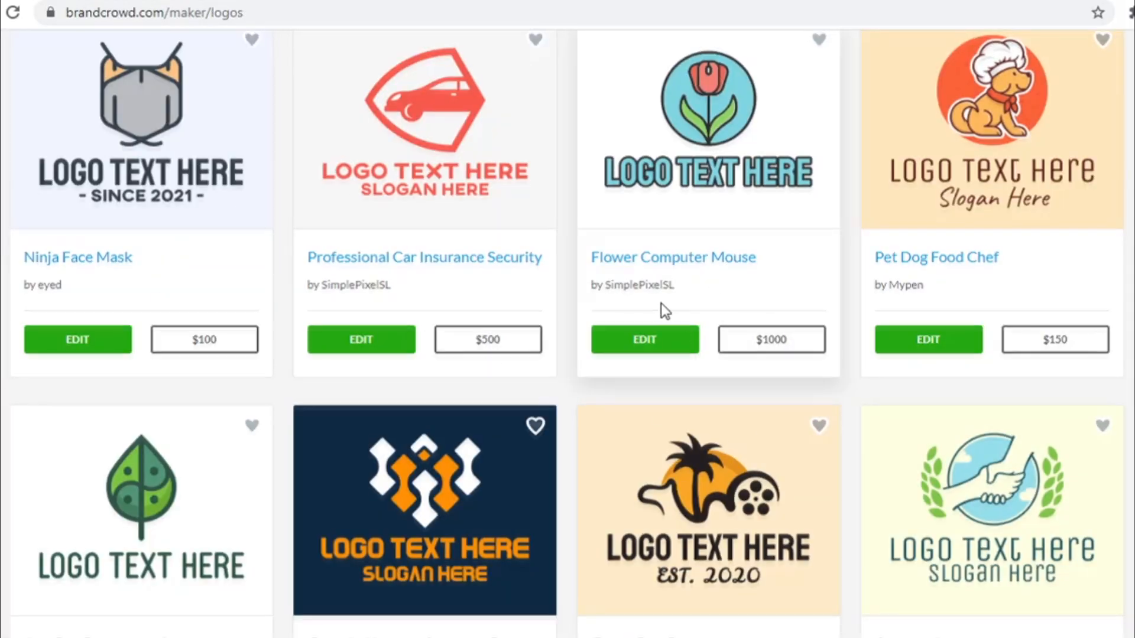
{"action": "mouse_move", "coordinate": [608, 330]}
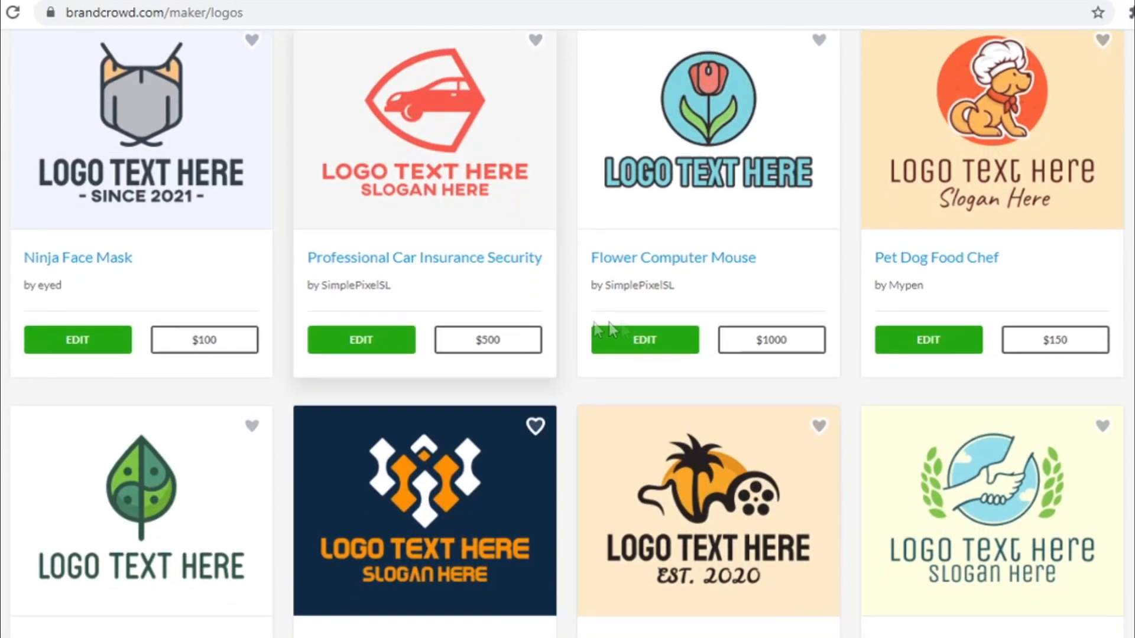
Scroll through BrandCrowd's logo cards, comparing designs and prices.
{"action": "scroll", "scroll_direction": "down", "scroll_amount": 3}
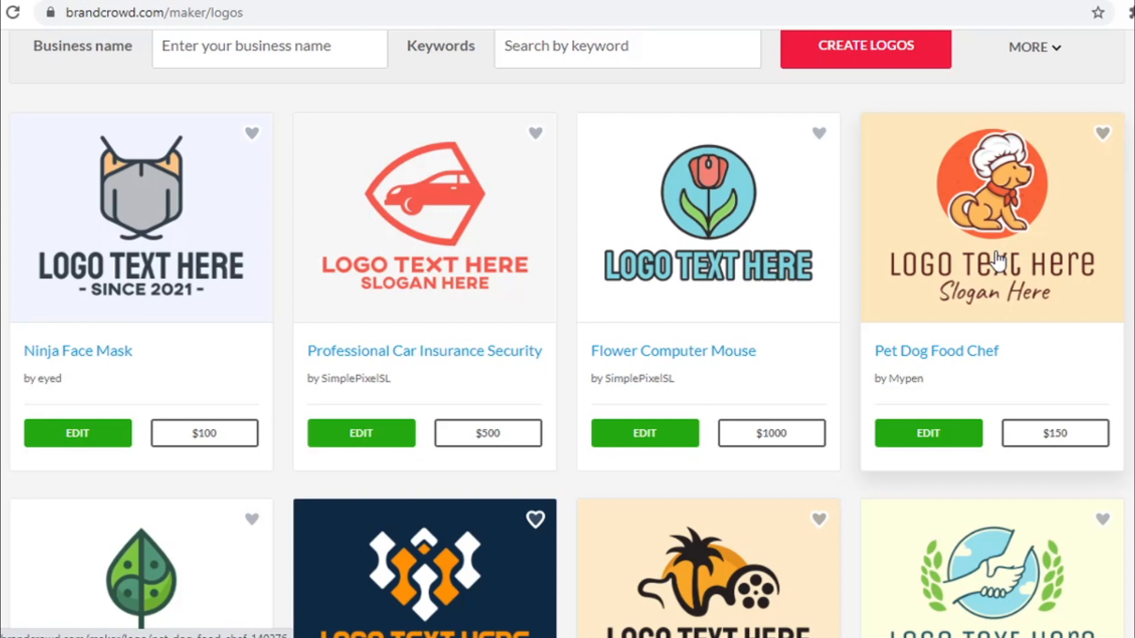
{"action": "mouse_move", "coordinate": [963, 277]}
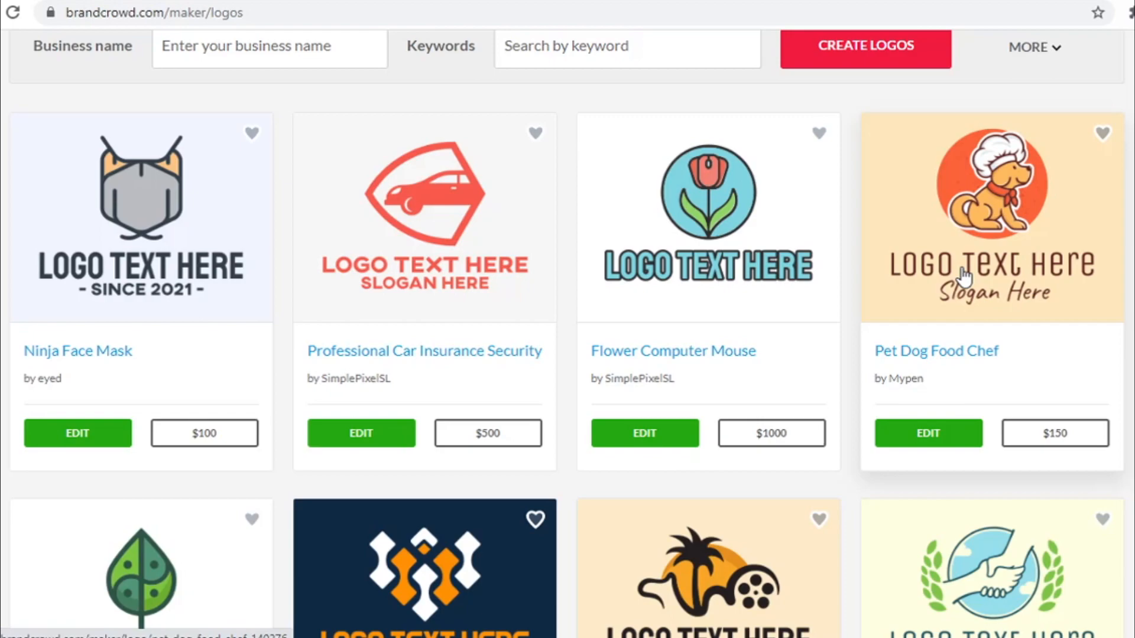
{"action": "mouse_move", "coordinate": [929, 332]}
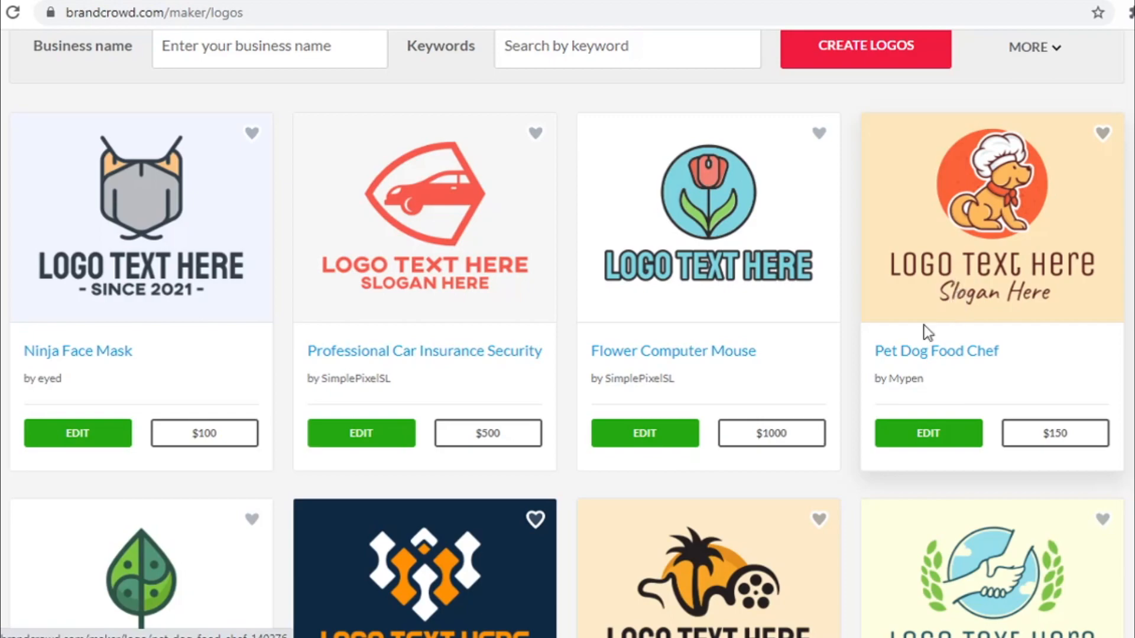
{"action": "scroll", "scroll_direction": "down", "scroll_amount": 3}
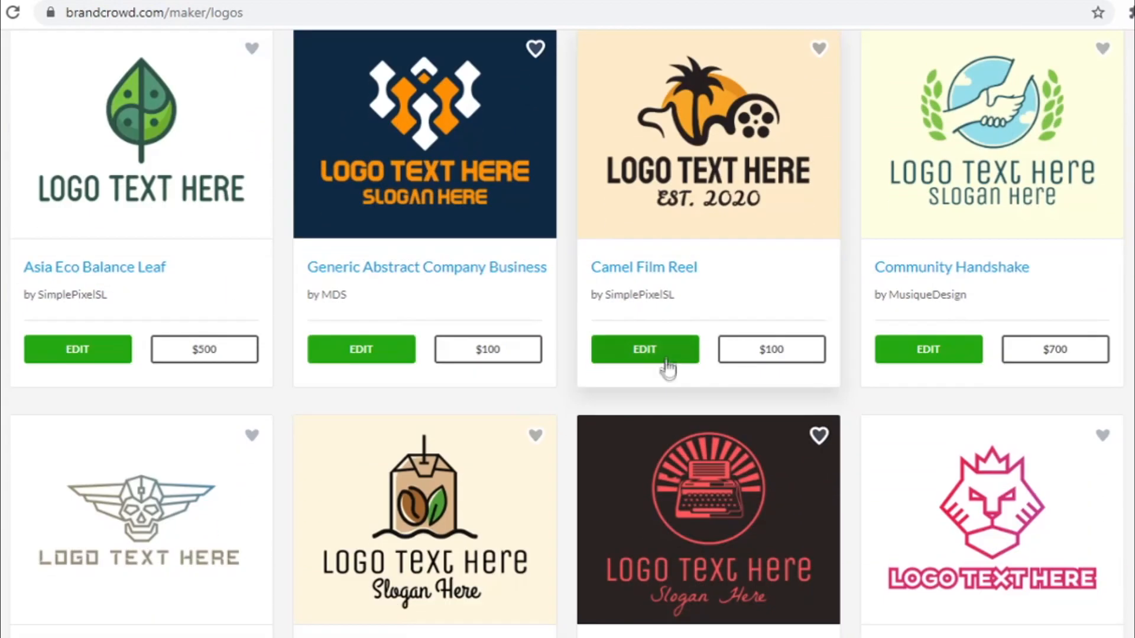
{"action": "scroll", "scroll_direction": "down", "scroll_amount": 3}
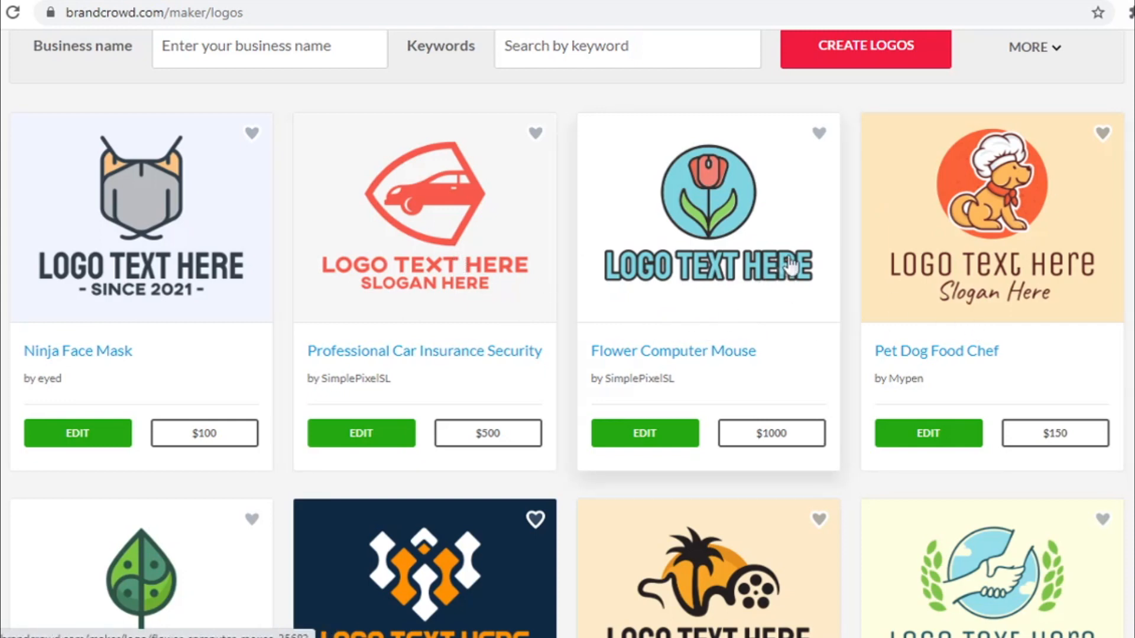
{"action": "mouse_move", "coordinate": [856, 265]}
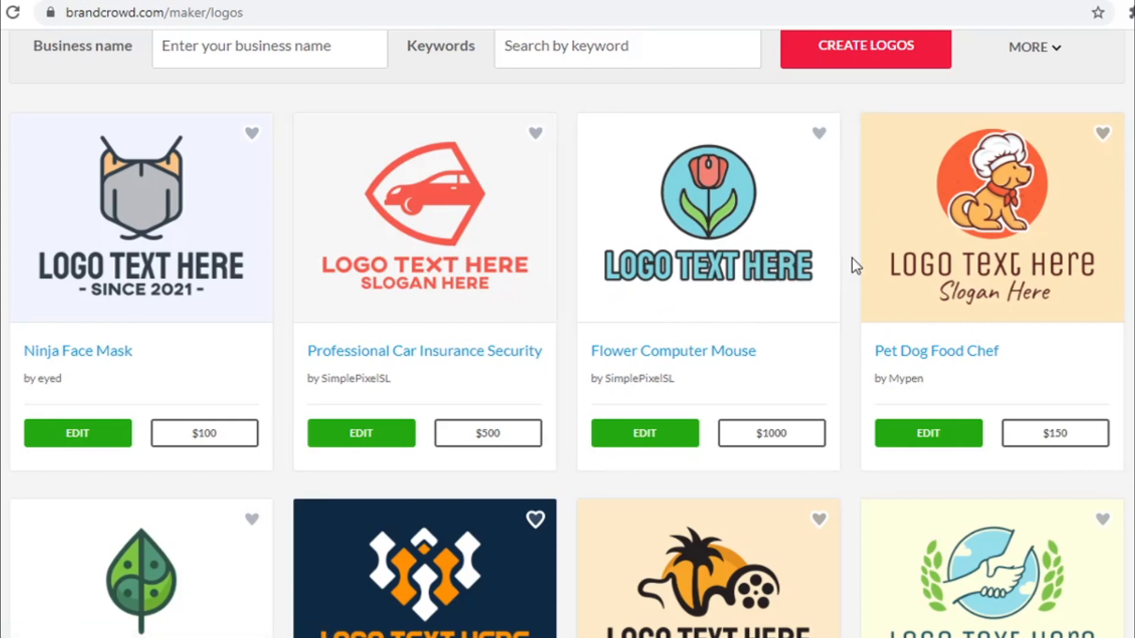
{"action": "mouse_move", "coordinate": [848, 266]}
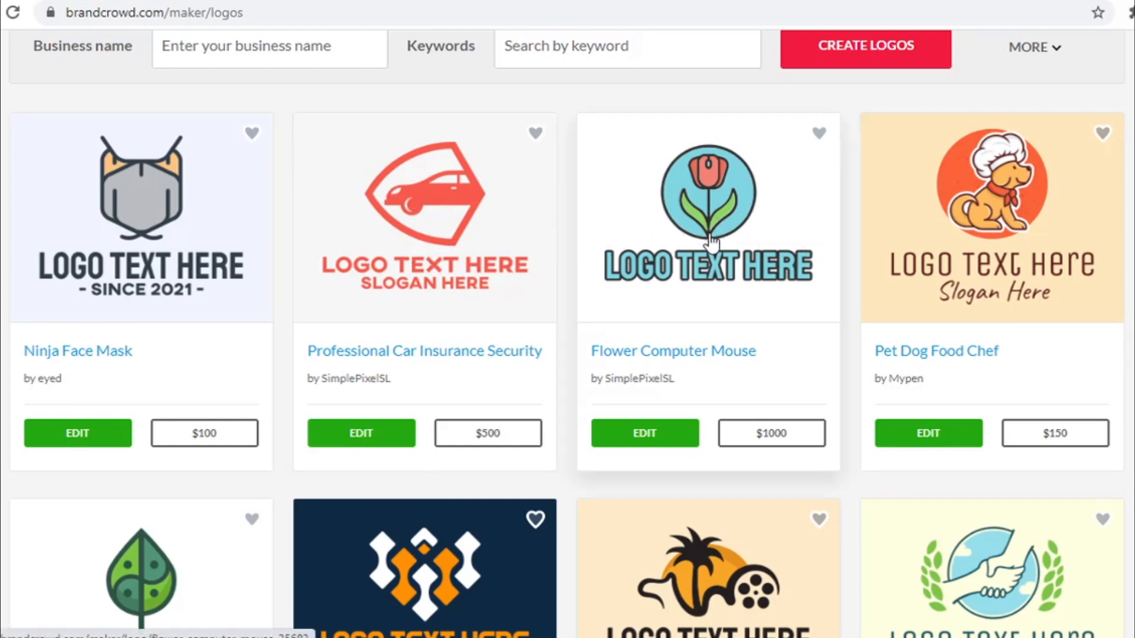
{"action": "mouse_move", "coordinate": [857, 268]}
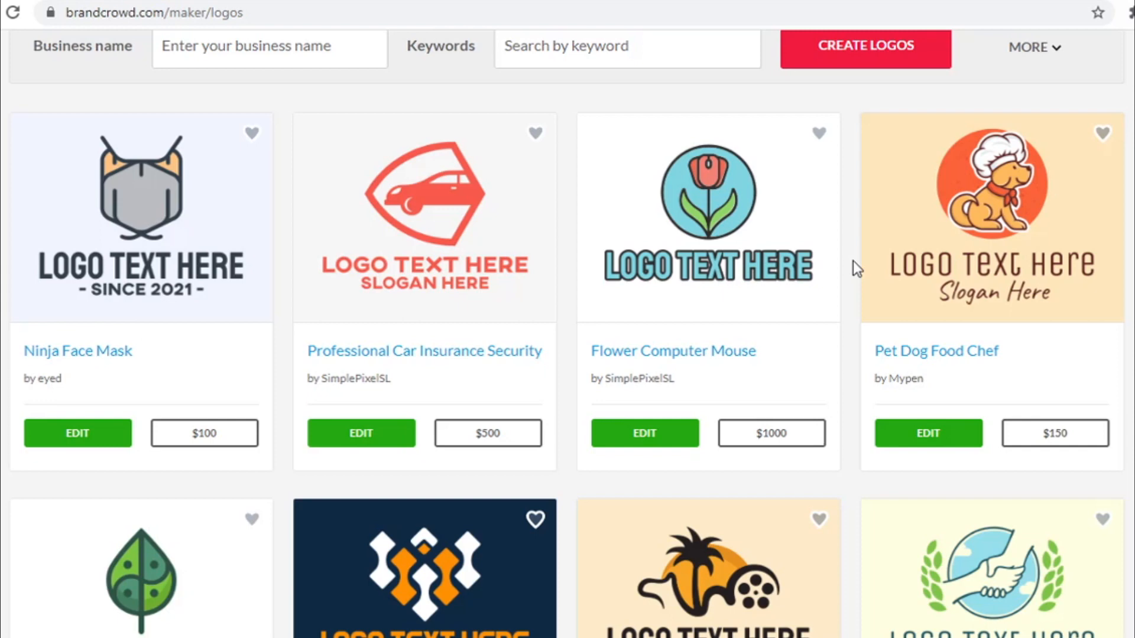
{"action": "mouse_move", "coordinate": [562, 393]}
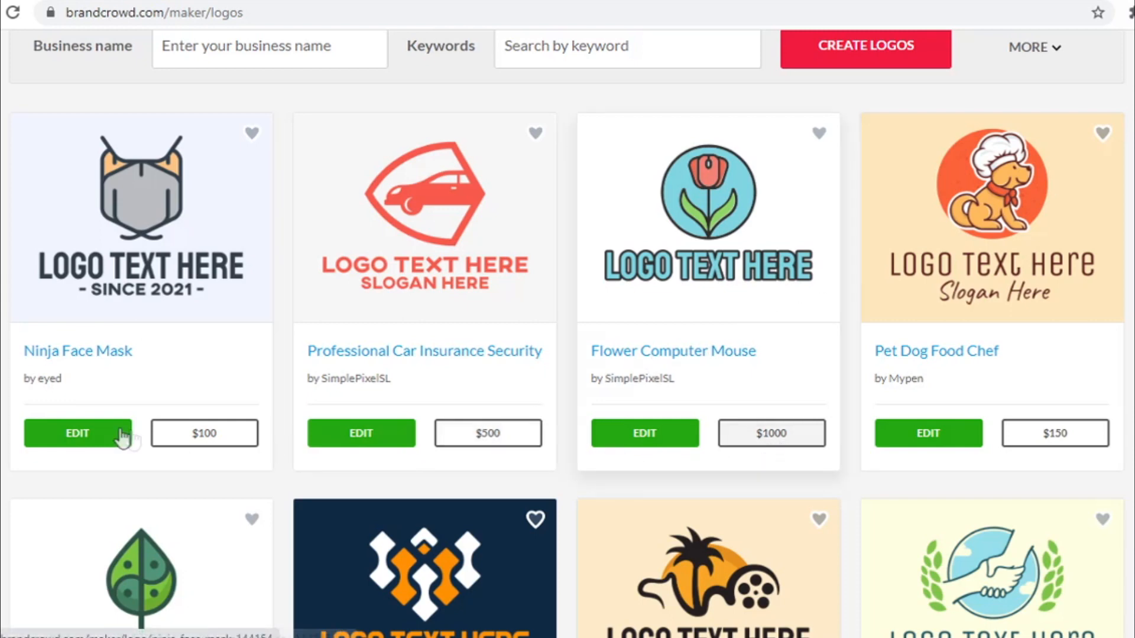
{"action": "mouse_move", "coordinate": [1028, 404]}
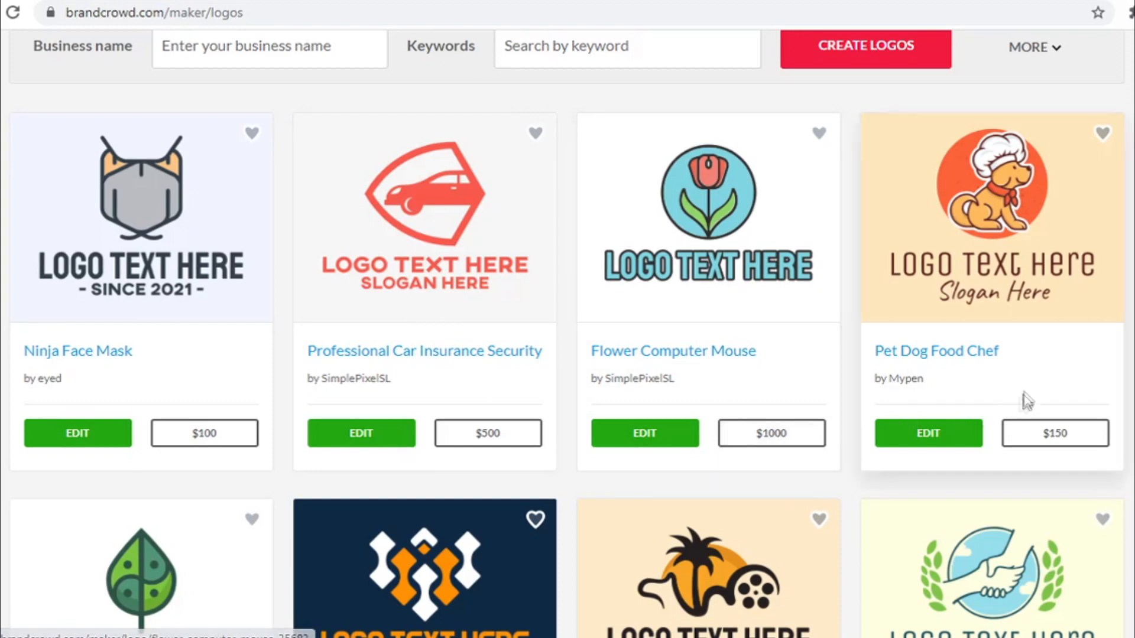
{"action": "scroll", "scroll_direction": "down", "scroll_amount": 3}
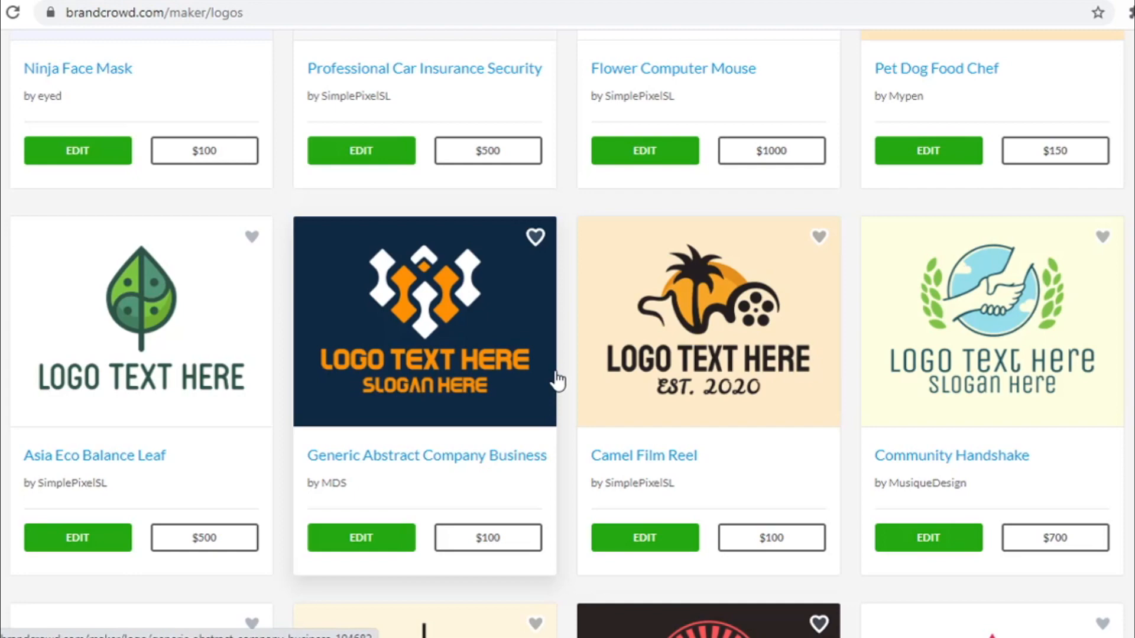
{"action": "scroll", "scroll_direction": "down", "scroll_amount": 3}
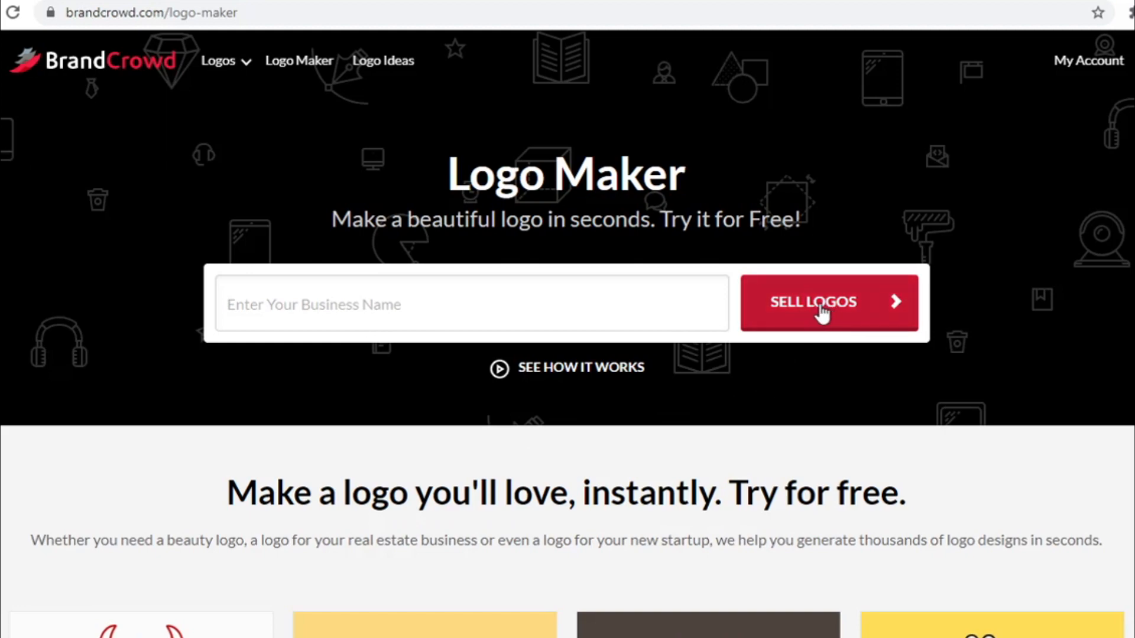
Open 'Sell your logos' and scroll to the 'How does BrandCrowd work' section.
{"action": "left_click", "coordinate": [827, 302]}
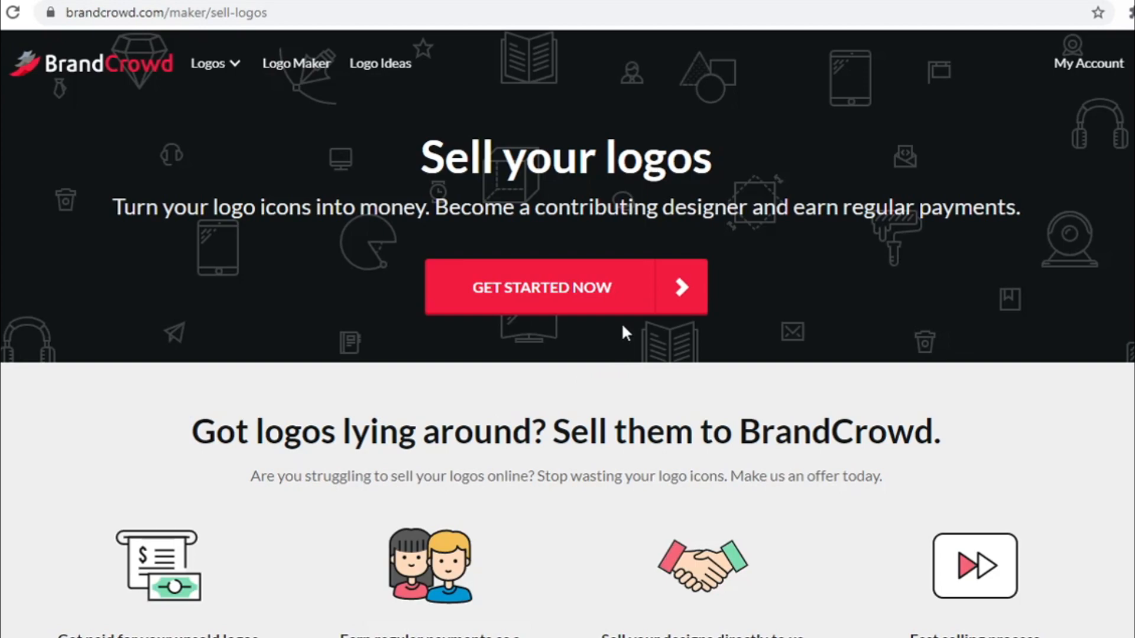
{"action": "scroll", "scroll_direction": "down", "scroll_amount": 3}
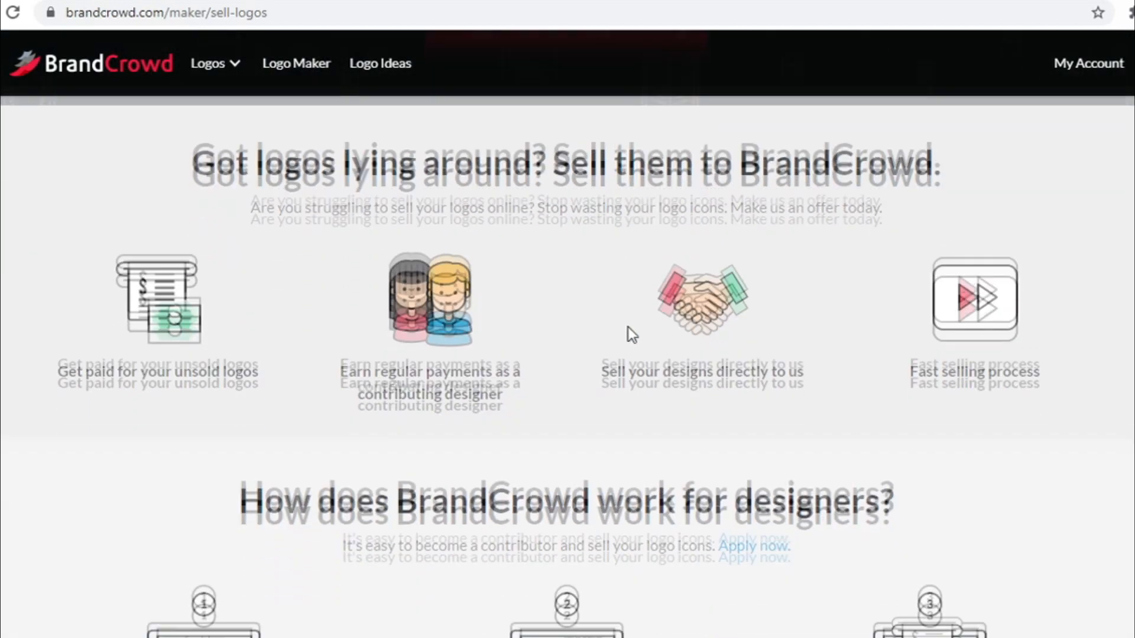
{"action": "scroll", "scroll_direction": "down", "scroll_amount": 3}
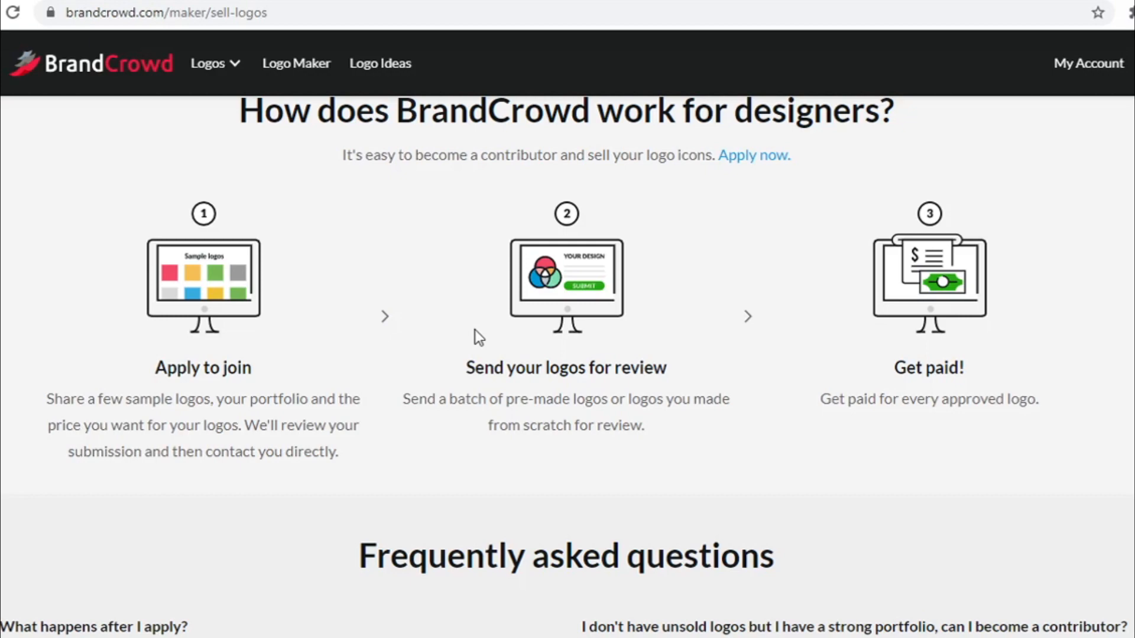
{"action": "scroll", "scroll_direction": "up", "scroll_amount": 3}
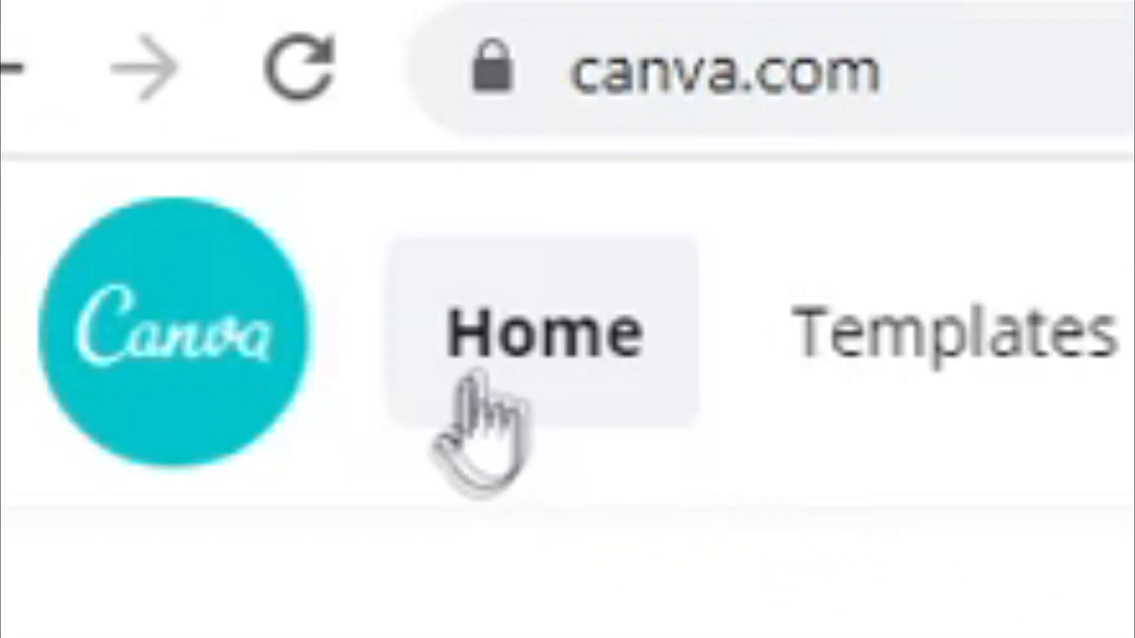
From Canva Home, start a new design from the Logo thumbnail.
{"action": "left_click", "coordinate": [723, 69]}
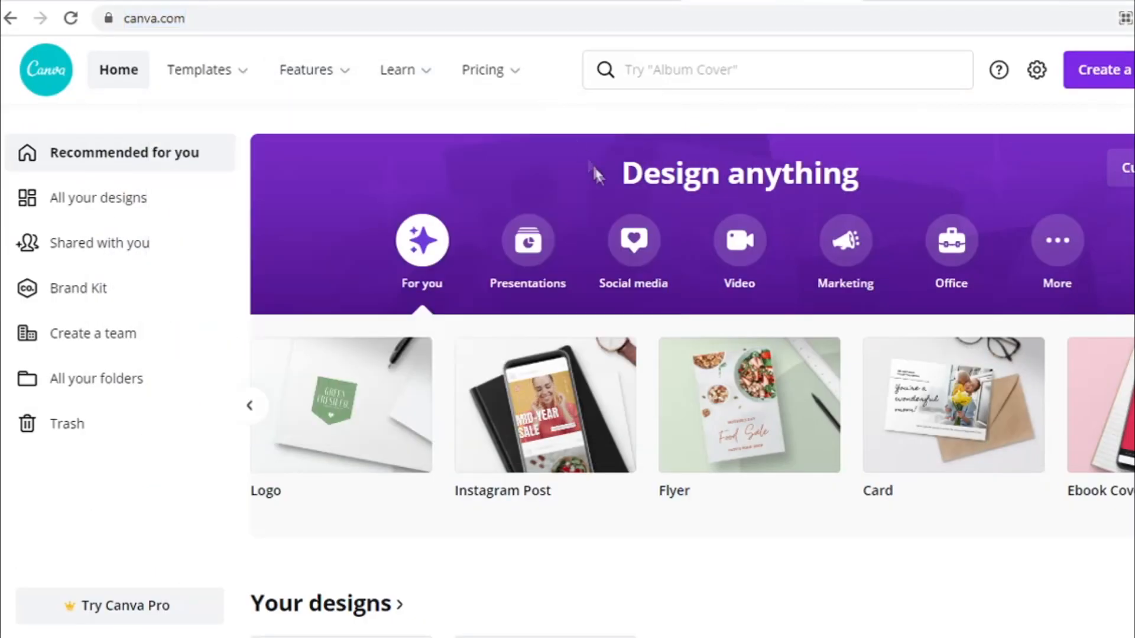
{"action": "mouse_move", "coordinate": [398, 262]}
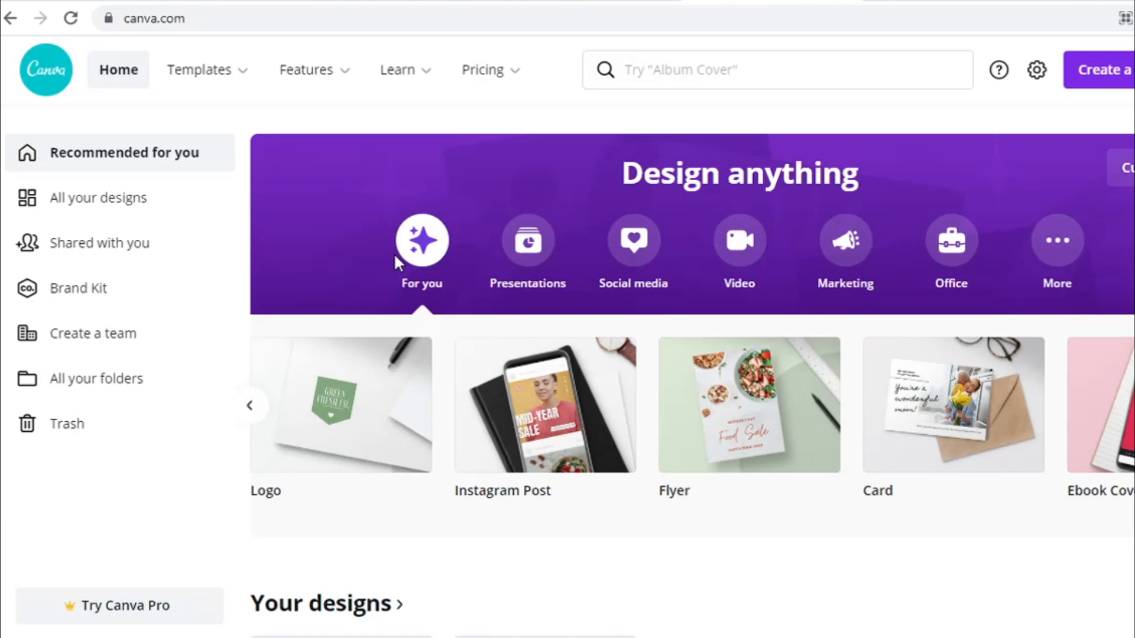
{"action": "mouse_move", "coordinate": [495, 173]}
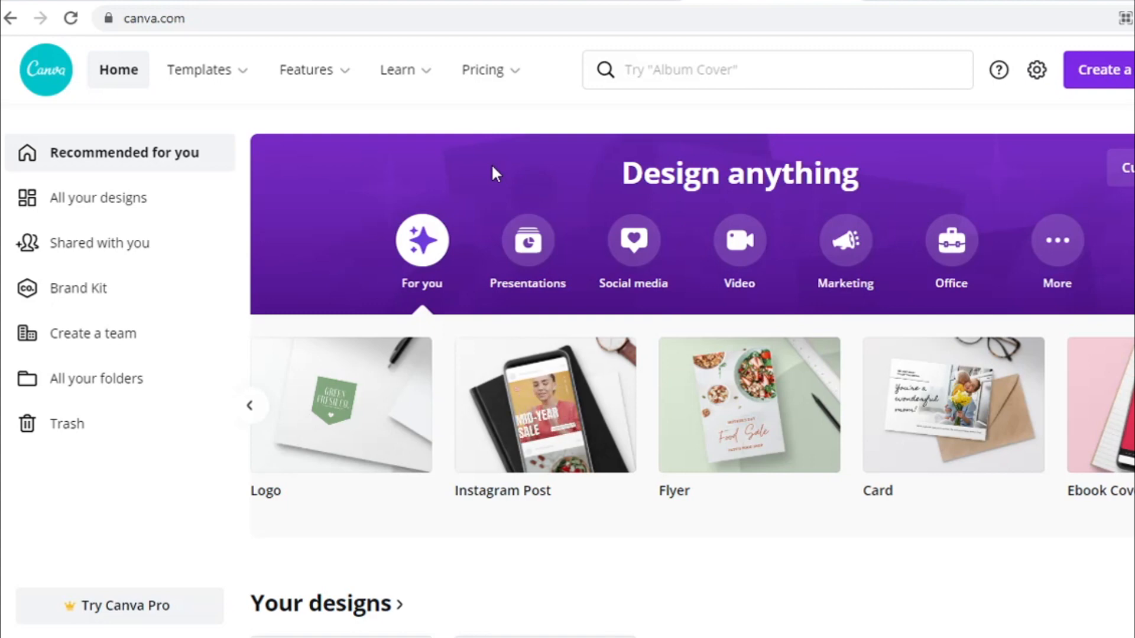
{"action": "mouse_move", "coordinate": [1029, 118]}
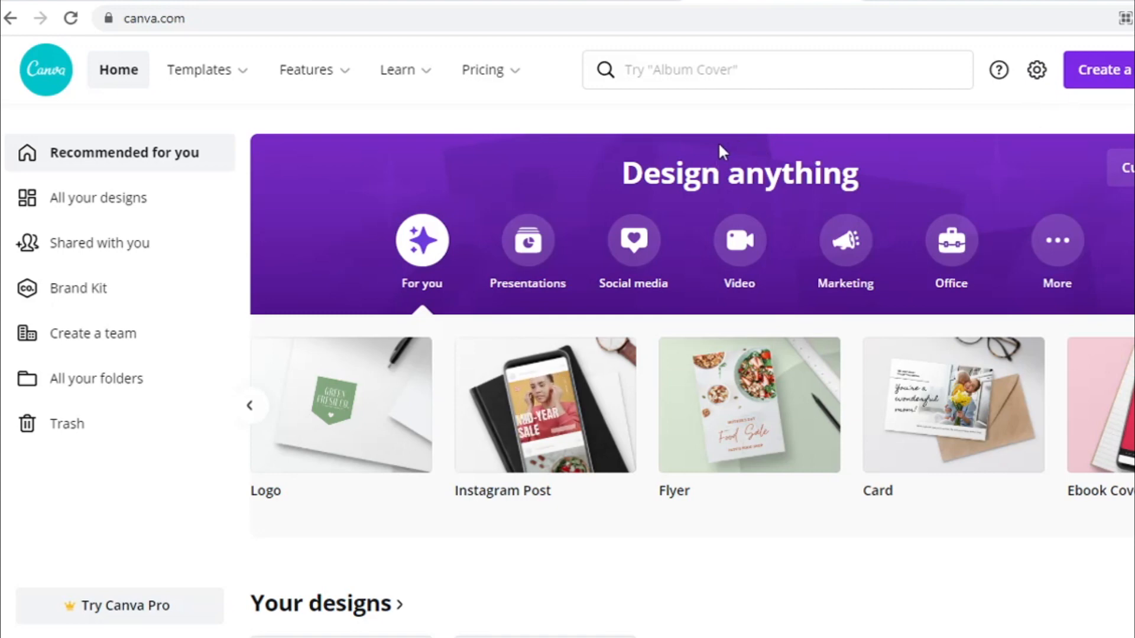
{"action": "mouse_move", "coordinate": [638, 181]}
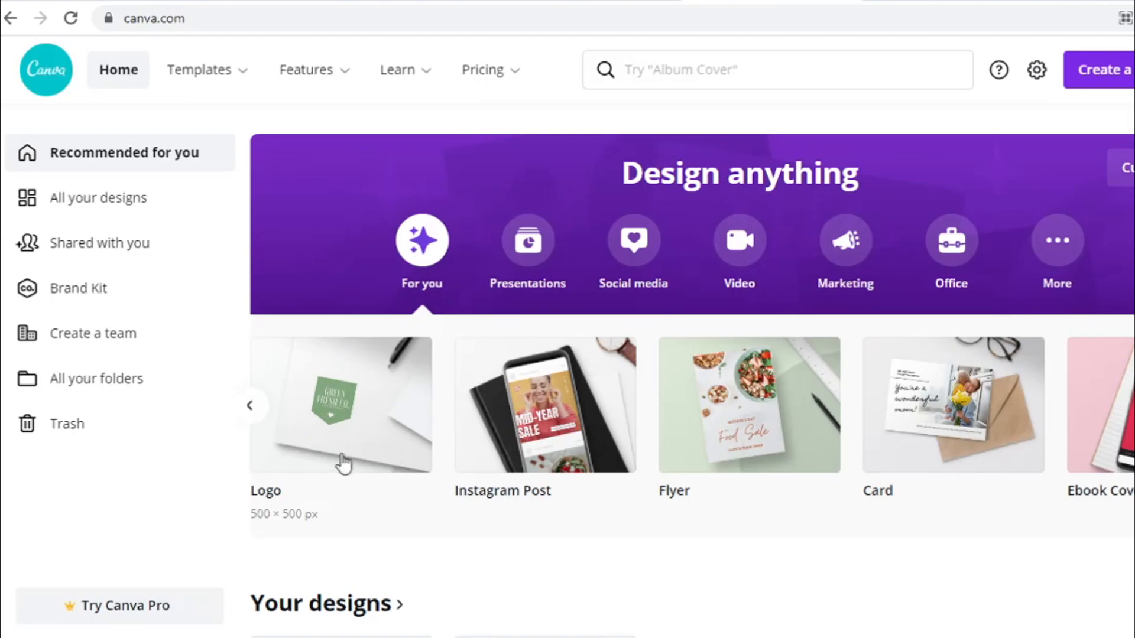
{"action": "left_click", "coordinate": [341, 403]}
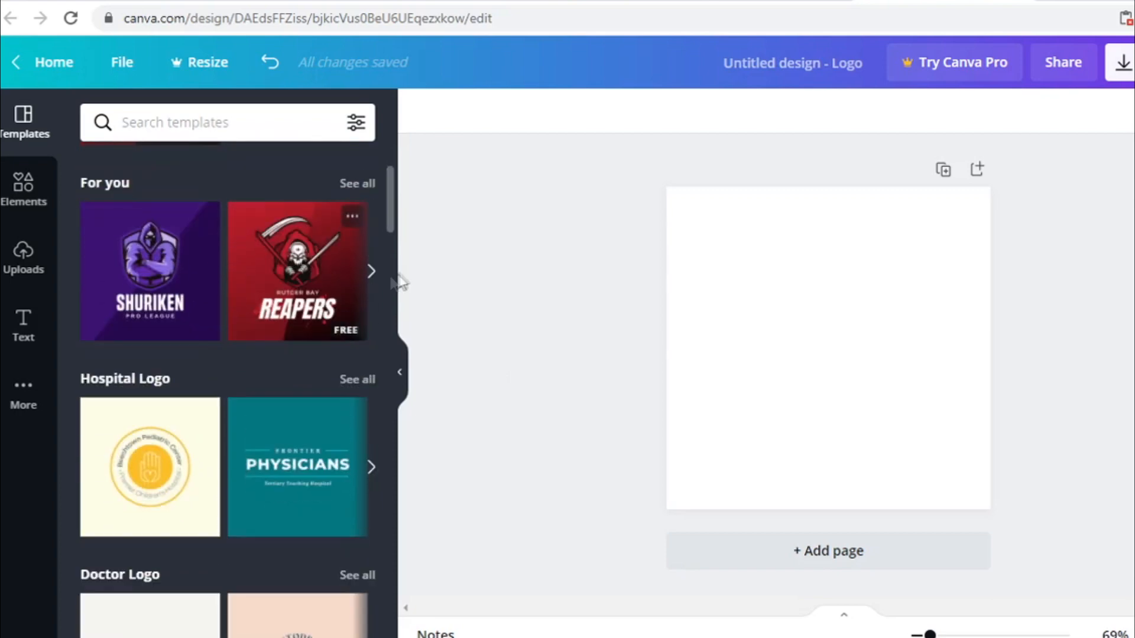
Scroll the logo templates past gaming, badge, art and fashion to Band Logo.
{"action": "scroll", "scroll_direction": "down", "scroll_amount": 3}
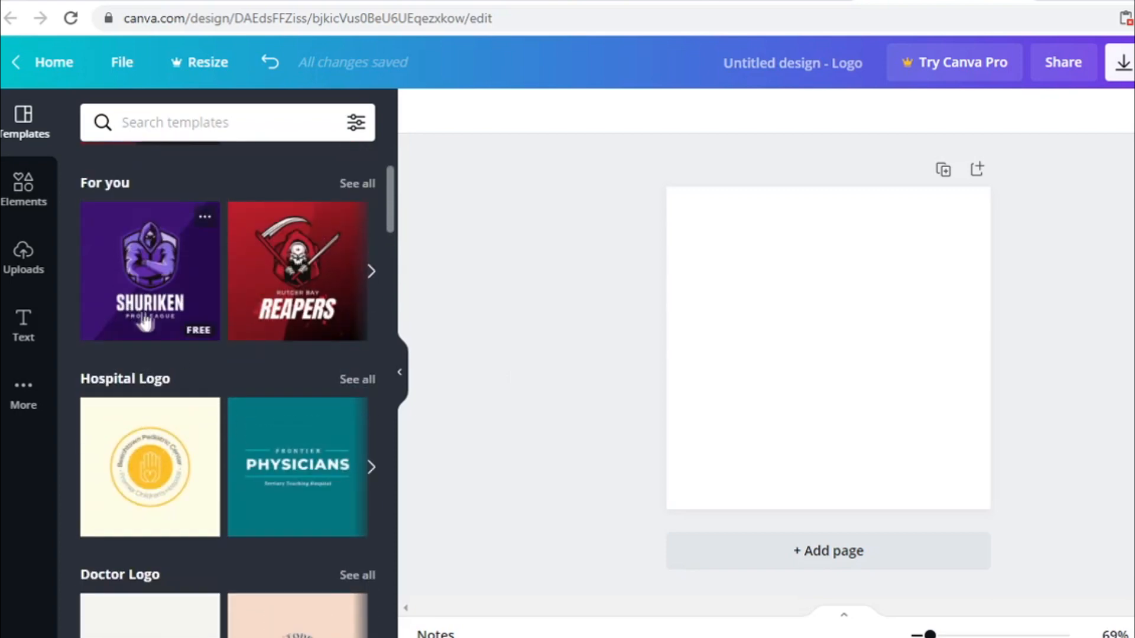
{"action": "mouse_move", "coordinate": [203, 383]}
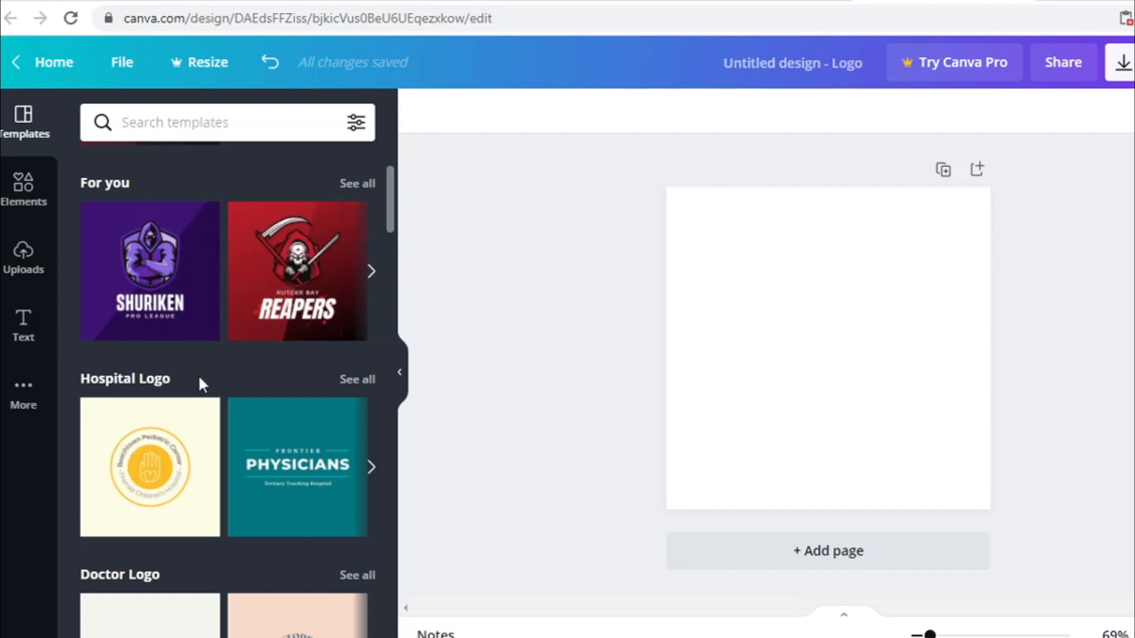
{"action": "scroll", "scroll_direction": "down", "scroll_amount": 3}
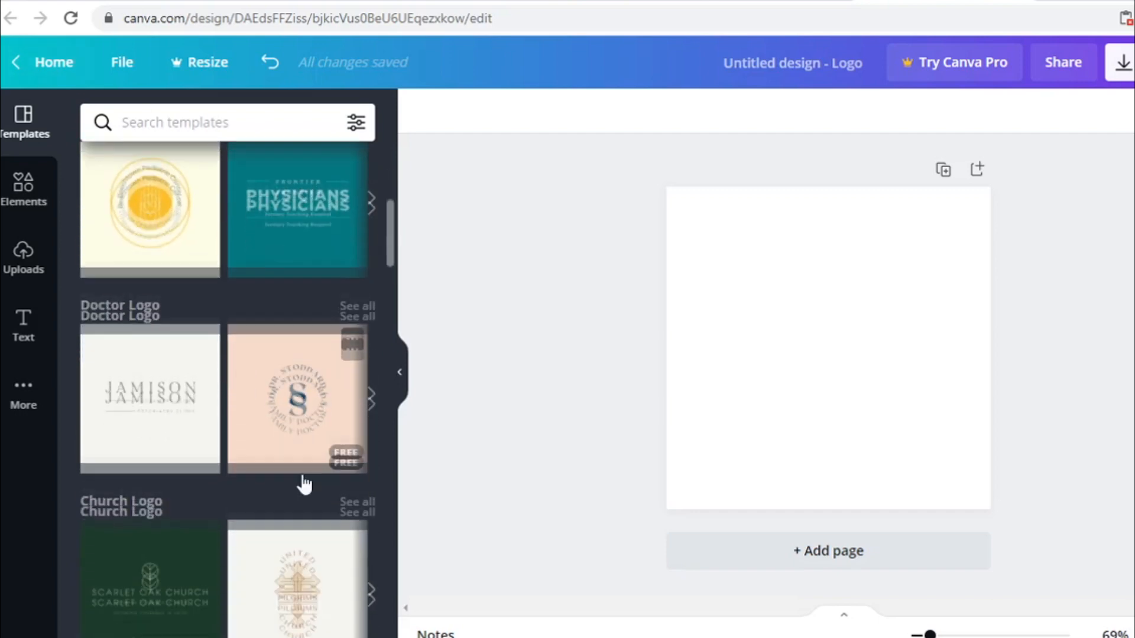
{"action": "scroll", "scroll_direction": "down", "scroll_amount": 3}
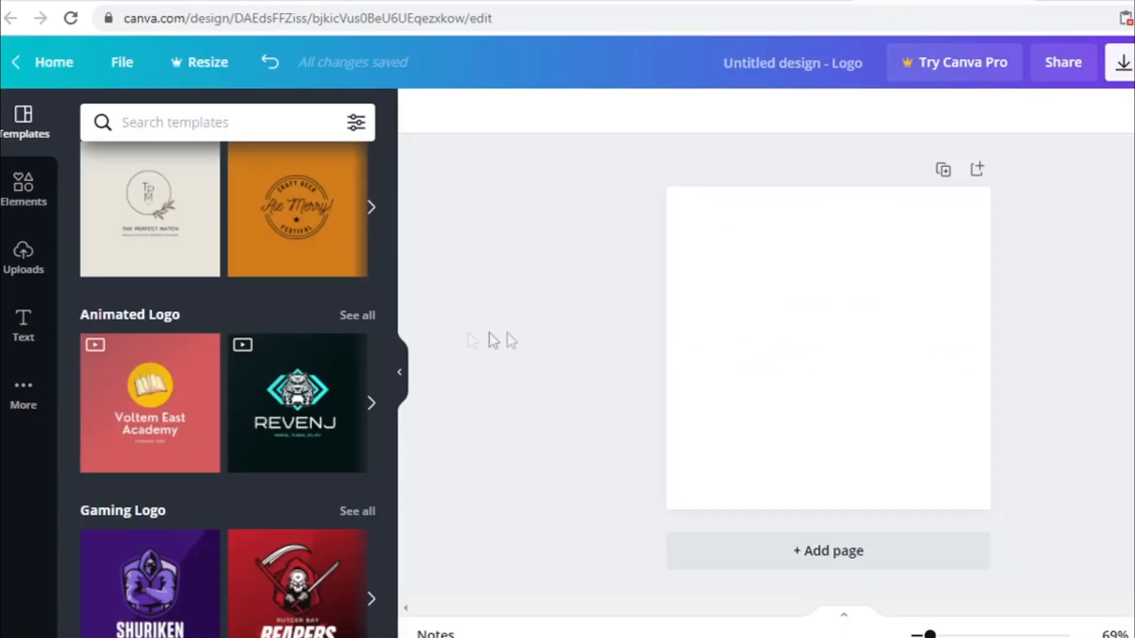
{"action": "scroll", "scroll_direction": "down", "scroll_amount": 3}
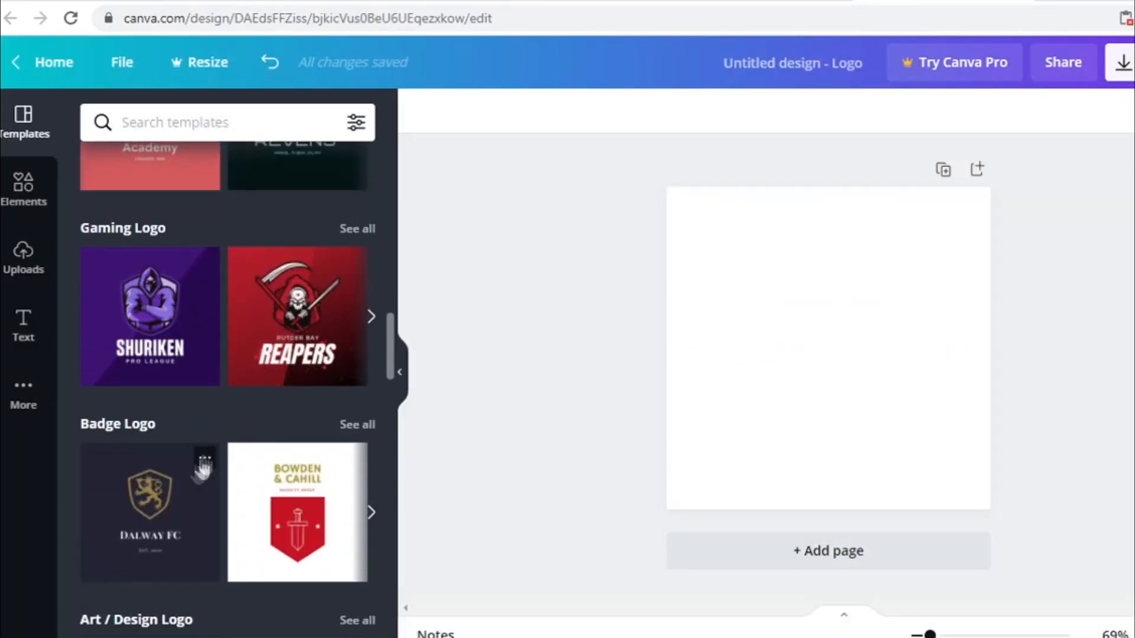
{"action": "scroll", "scroll_direction": "down", "scroll_amount": 3}
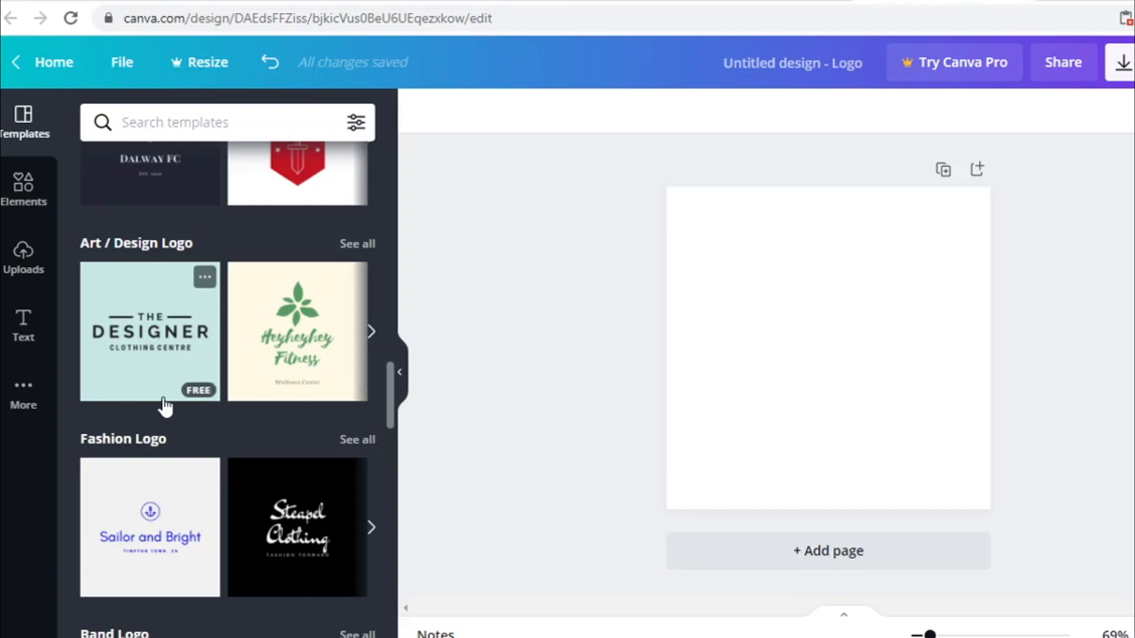
{"action": "scroll", "scroll_direction": "down", "scroll_amount": 3}
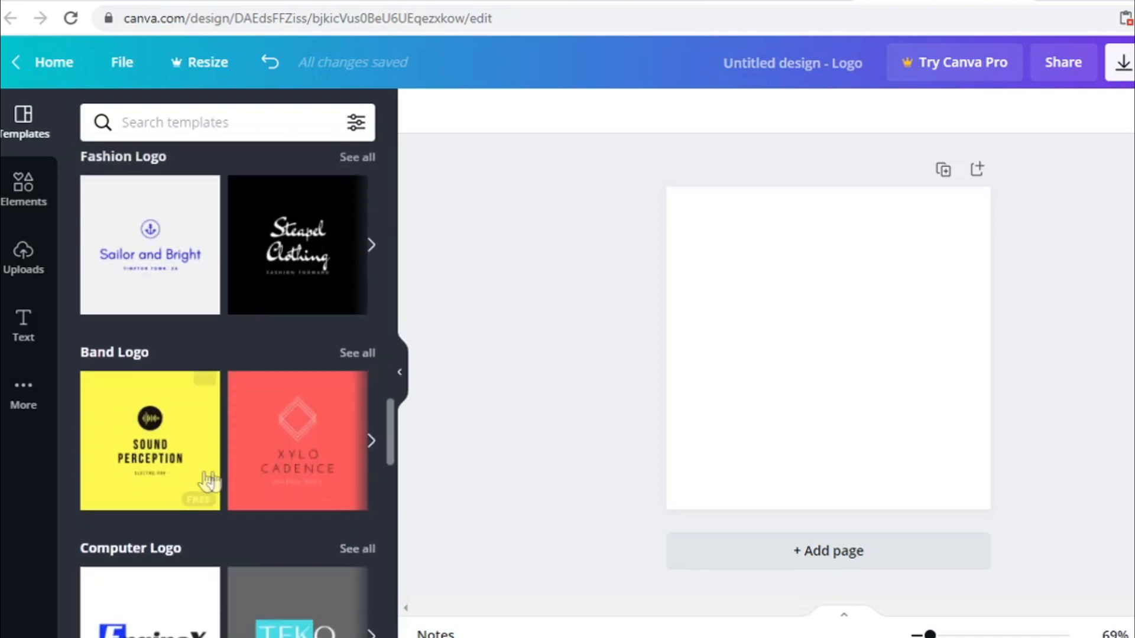
{"action": "scroll", "scroll_direction": "down", "scroll_amount": 3}
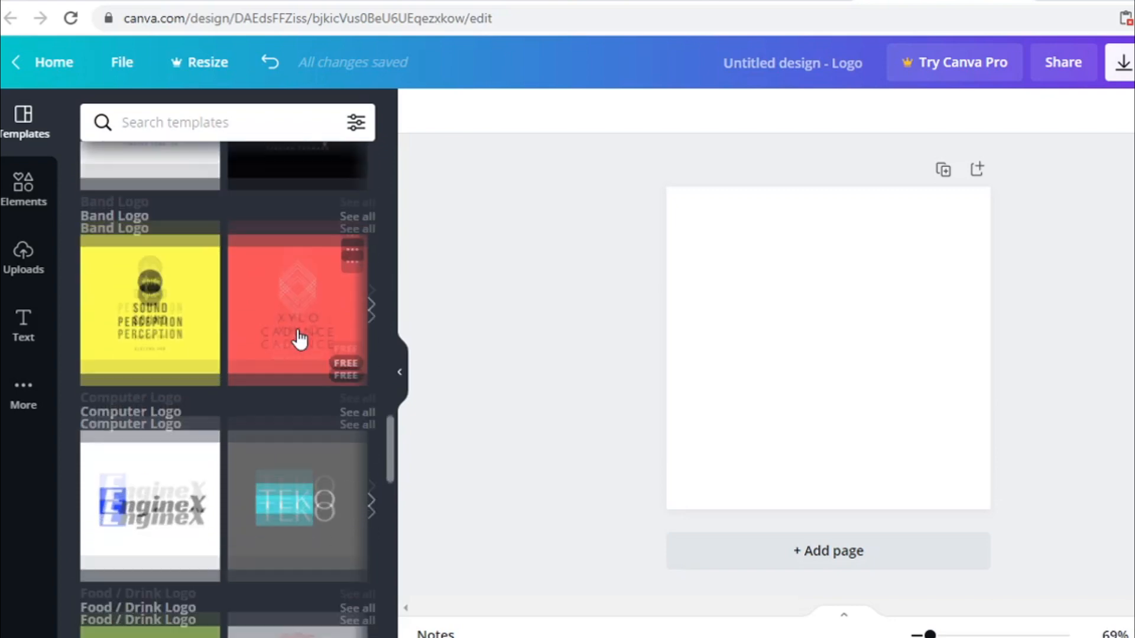
{"action": "scroll", "scroll_direction": "down", "scroll_amount": 3}
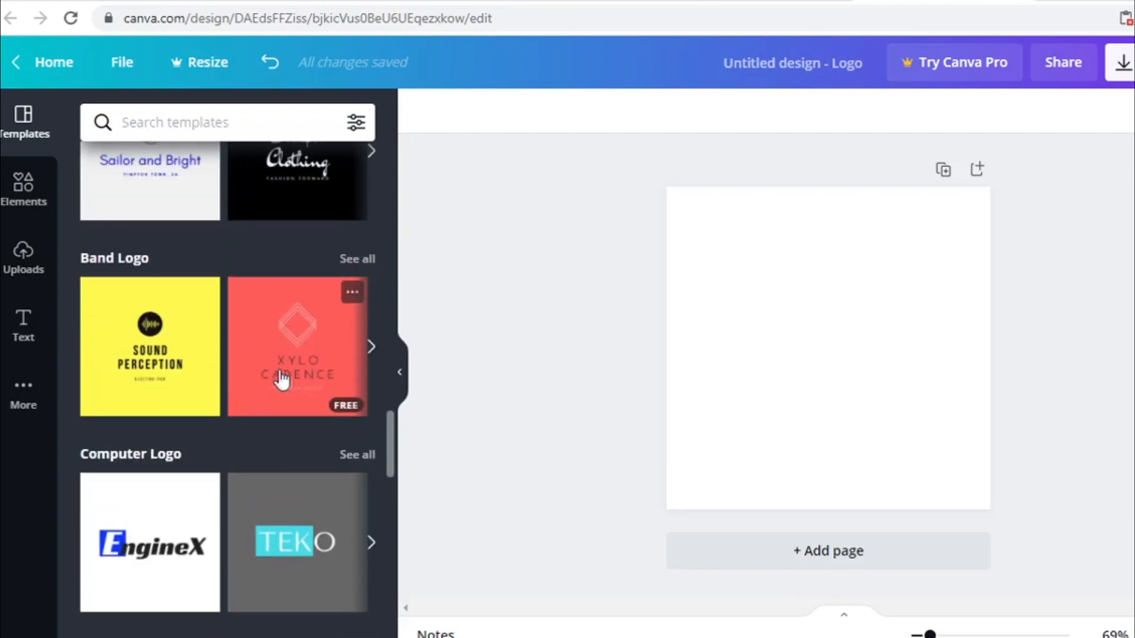
Apply the coral Xylo Cadence band template, select its parts, and open Elements.
{"action": "left_click", "coordinate": [296, 346]}
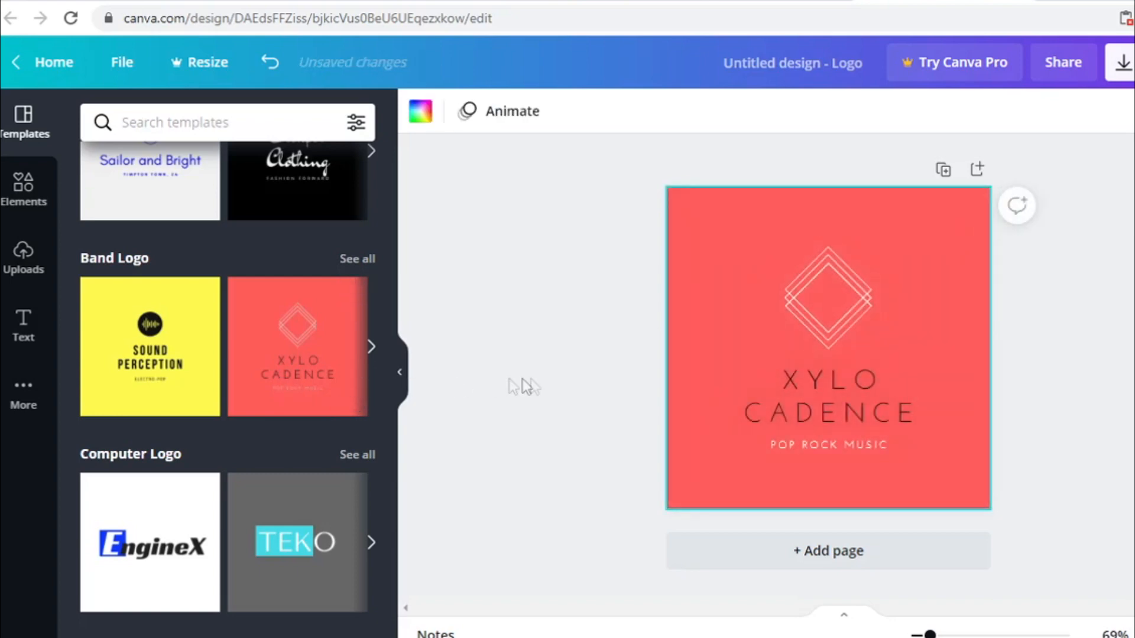
{"action": "left_click", "coordinate": [828, 358]}
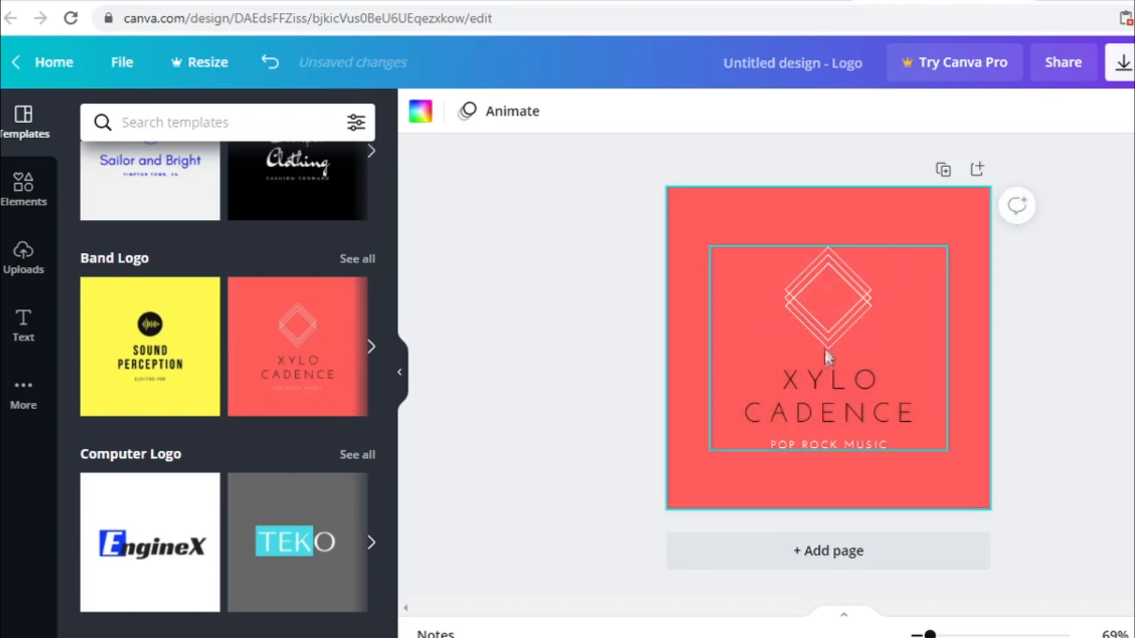
{"action": "mouse_move", "coordinate": [830, 326]}
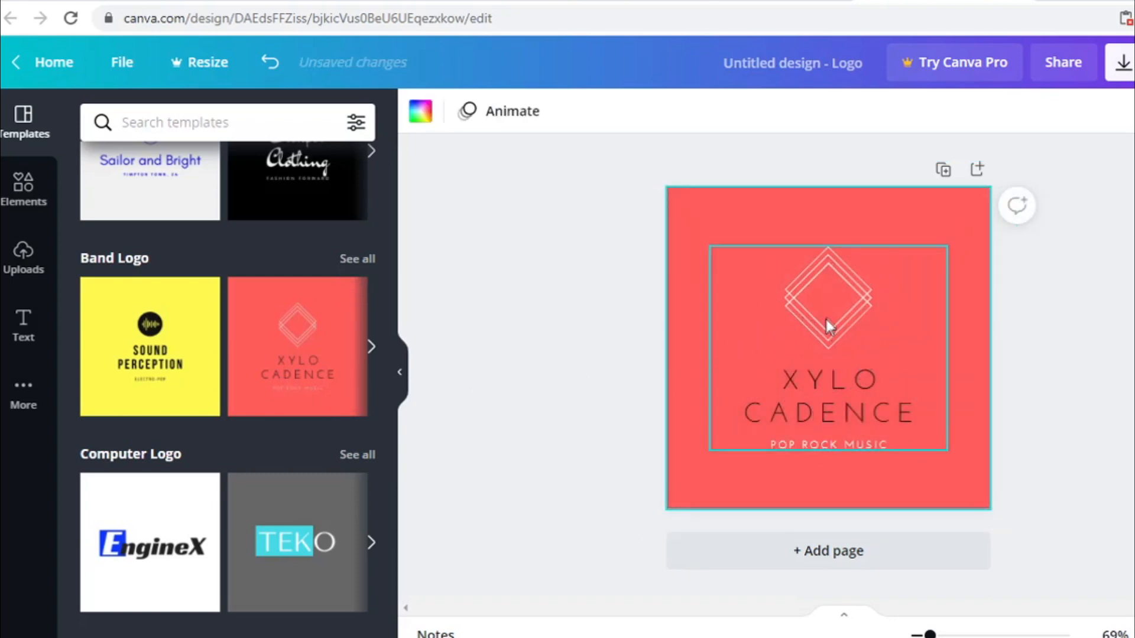
{"action": "left_click", "coordinate": [827, 326]}
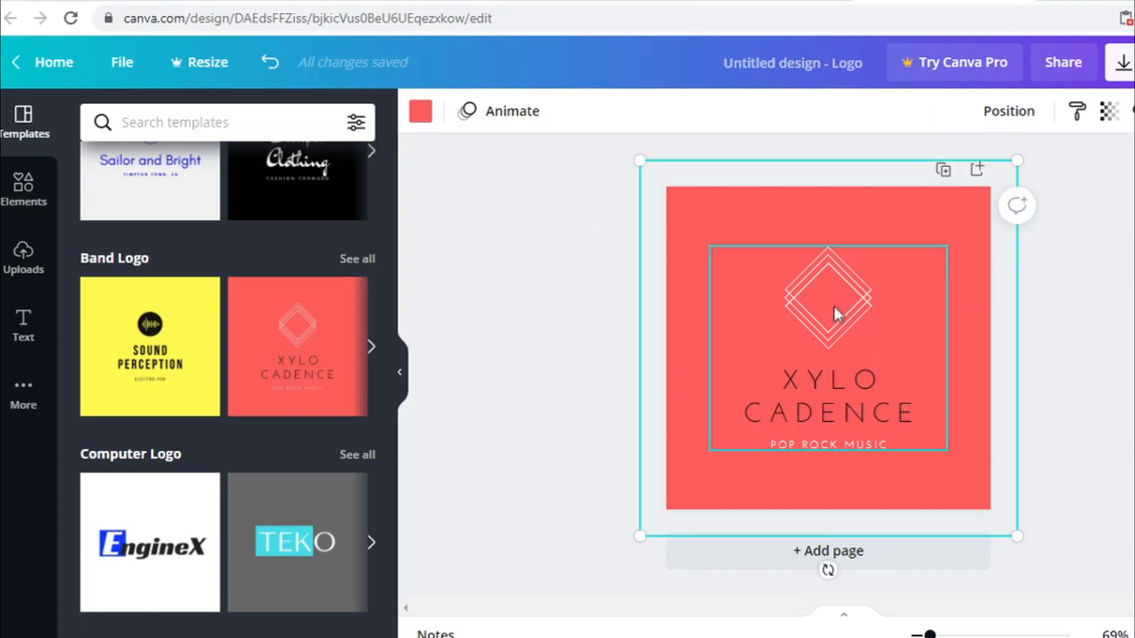
{"action": "left_click", "coordinate": [828, 397]}
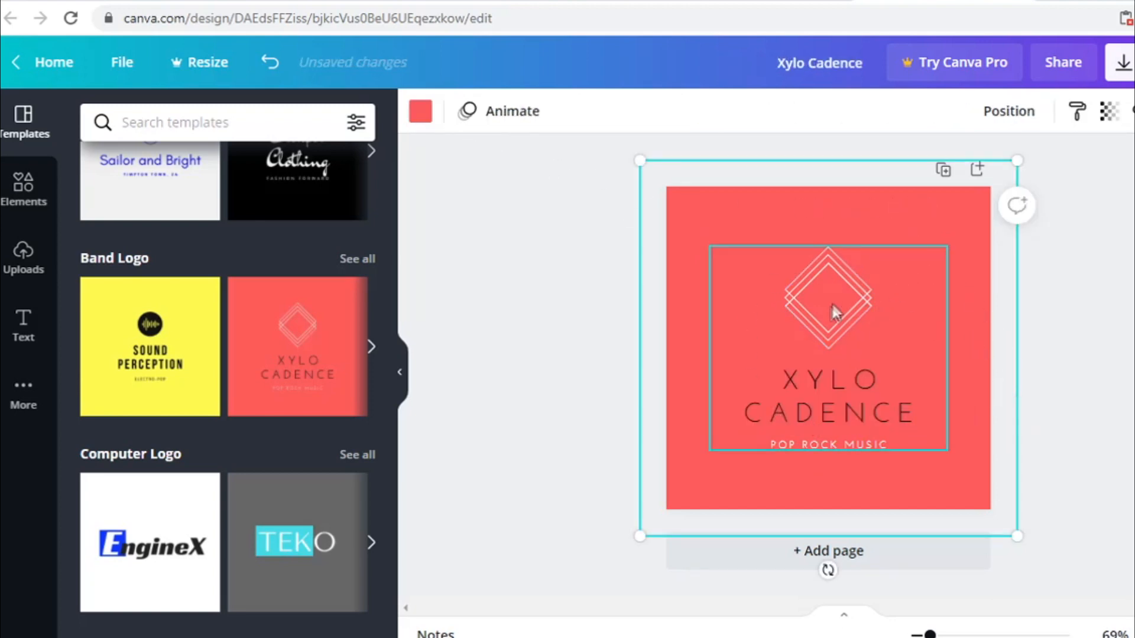
{"action": "mouse_move", "coordinate": [832, 342]}
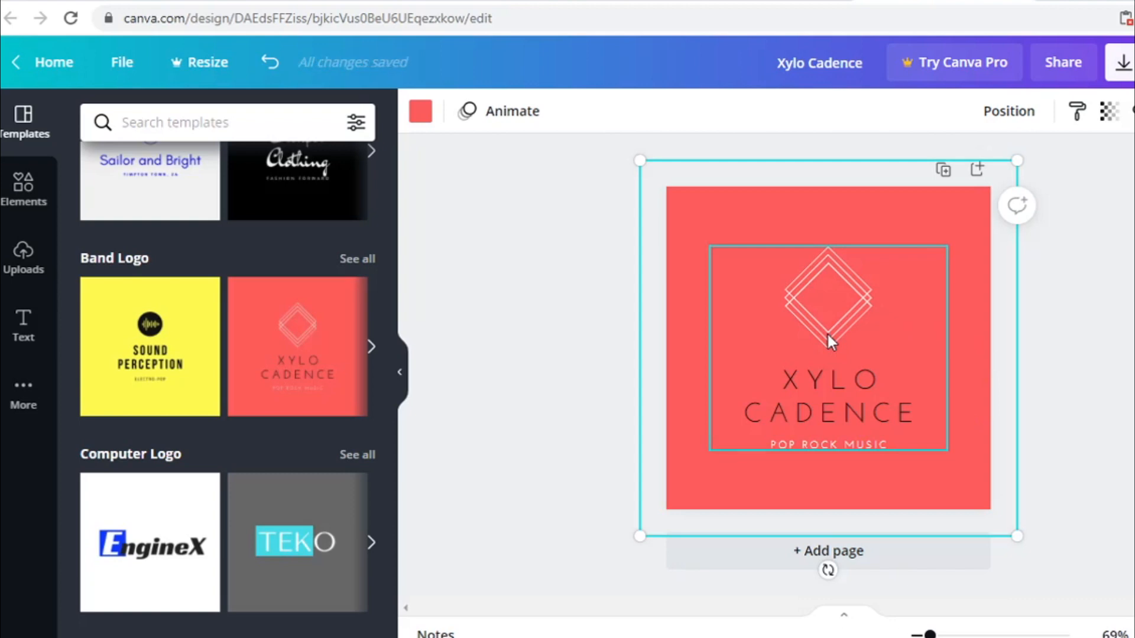
{"action": "left_click", "coordinate": [23, 192]}
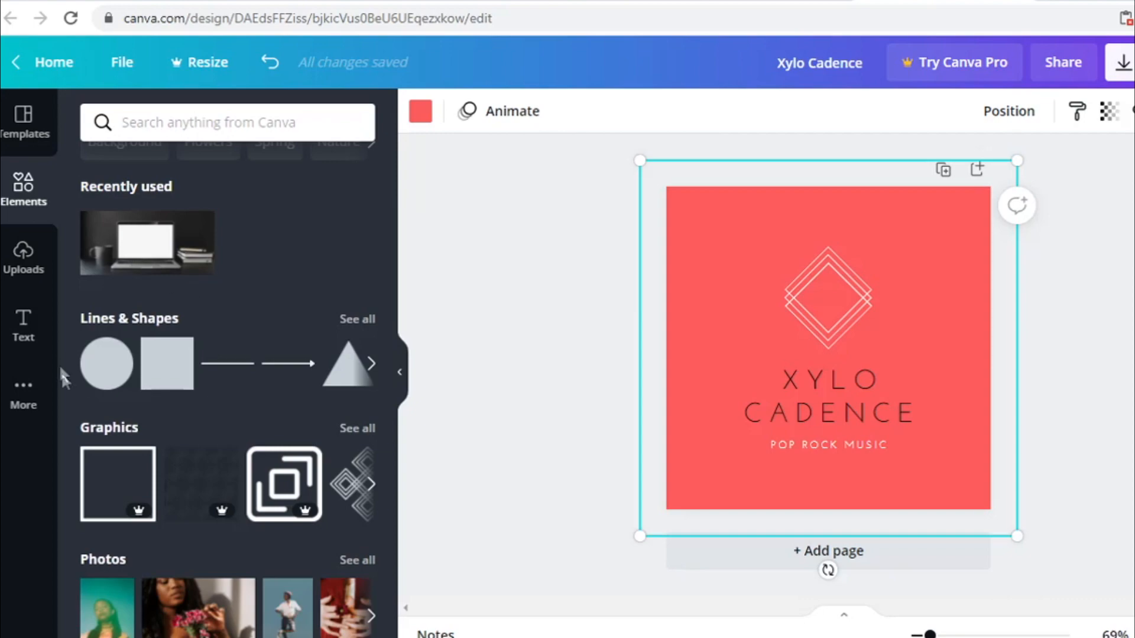
Try black, yellow and purple as the page background colour.
{"action": "scroll", "scroll_direction": "down", "scroll_amount": 3}
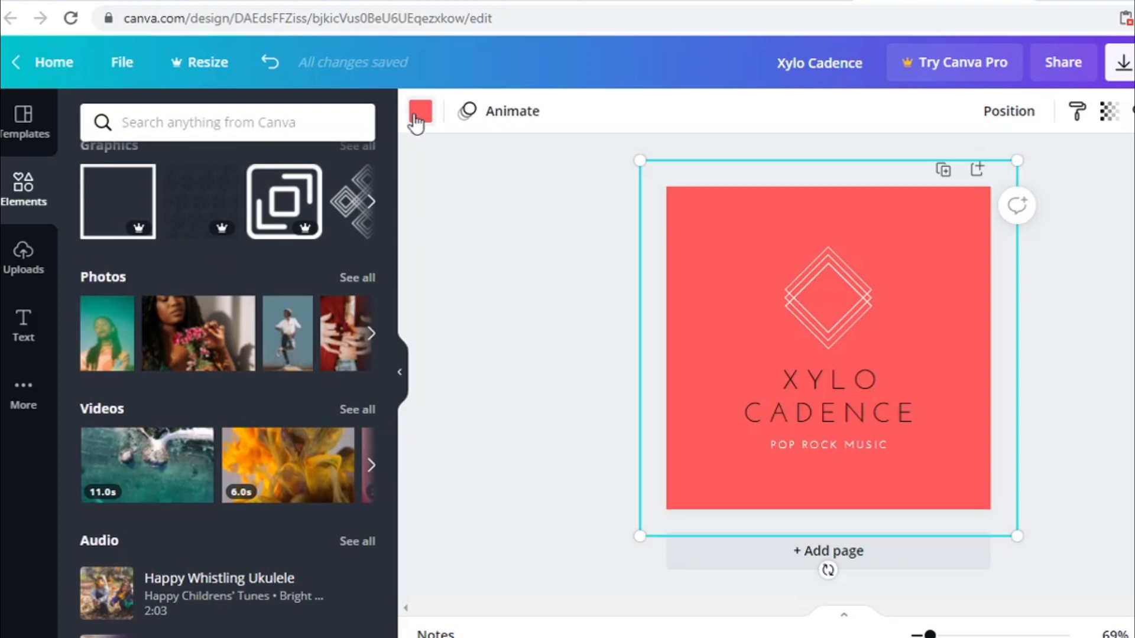
{"action": "left_click", "coordinate": [420, 111]}
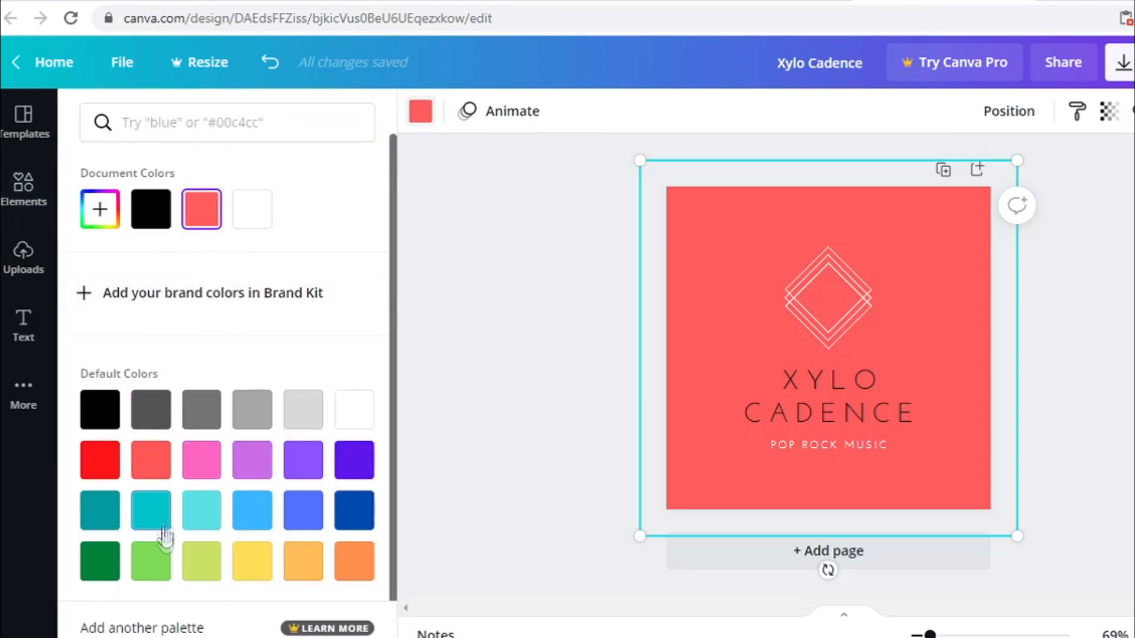
{"action": "left_click", "coordinate": [100, 409]}
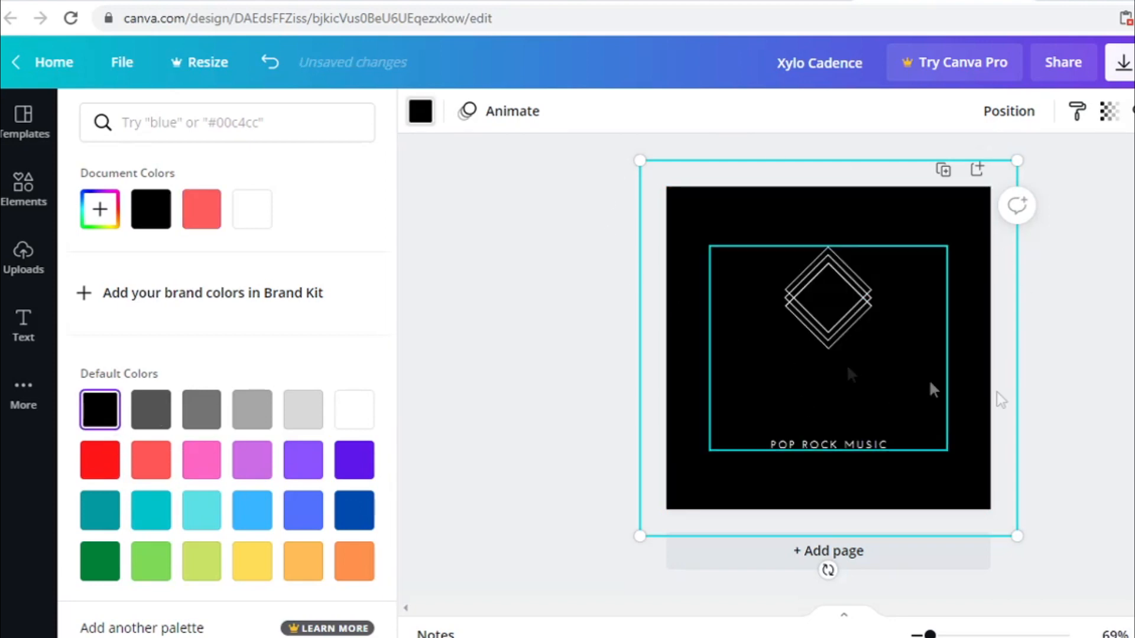
{"action": "left_click", "coordinate": [251, 561]}
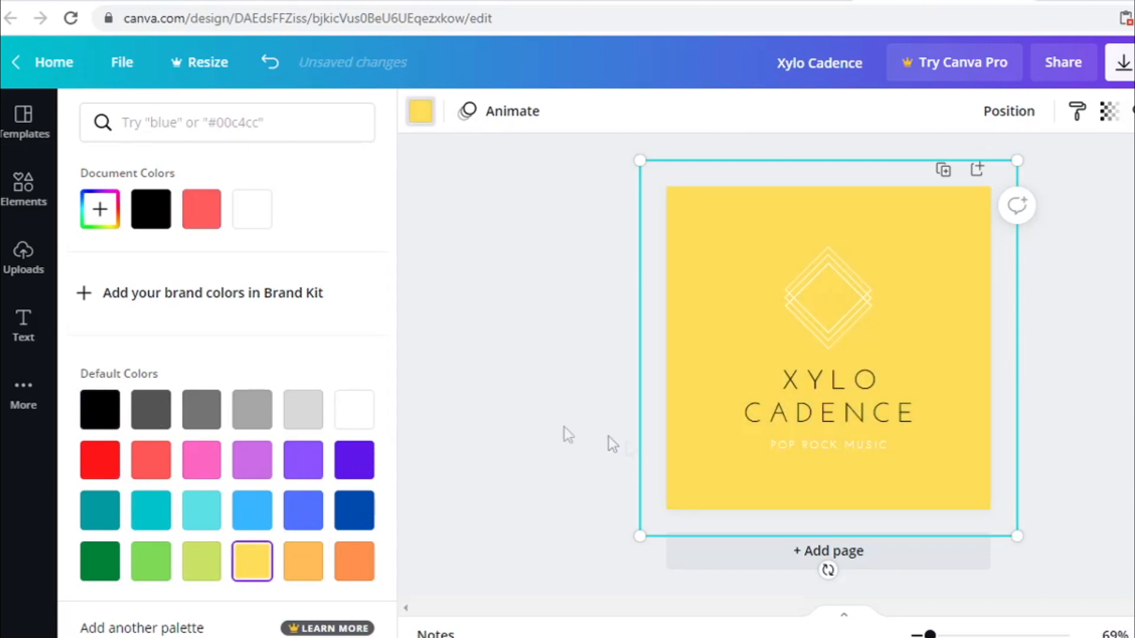
{"action": "left_click", "coordinate": [251, 461]}
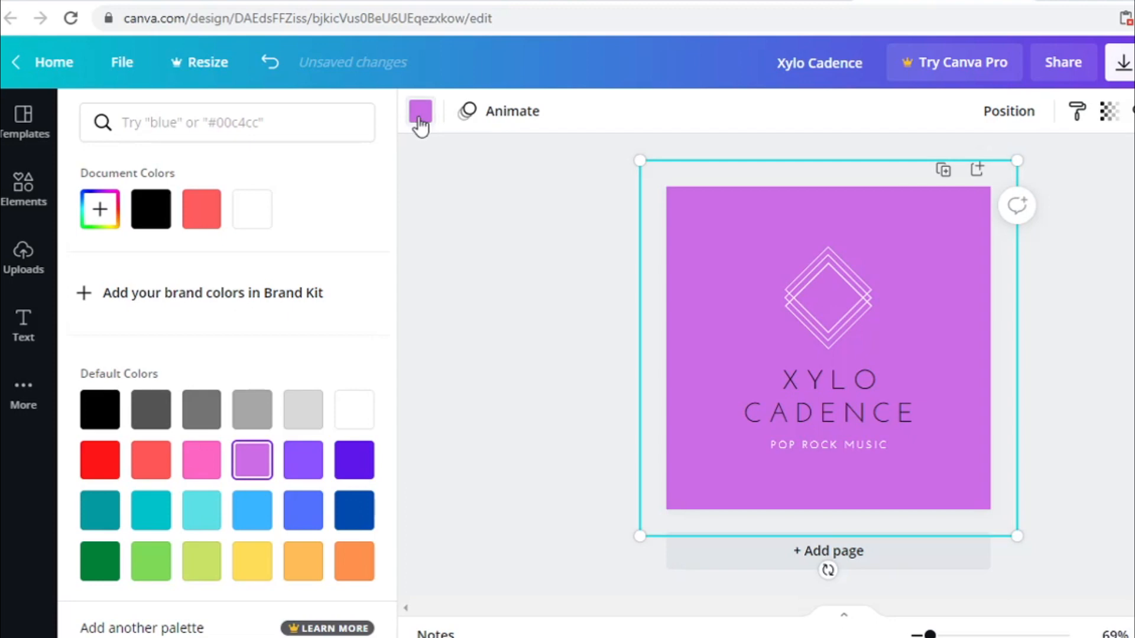
{"action": "left_click", "coordinate": [23, 190]}
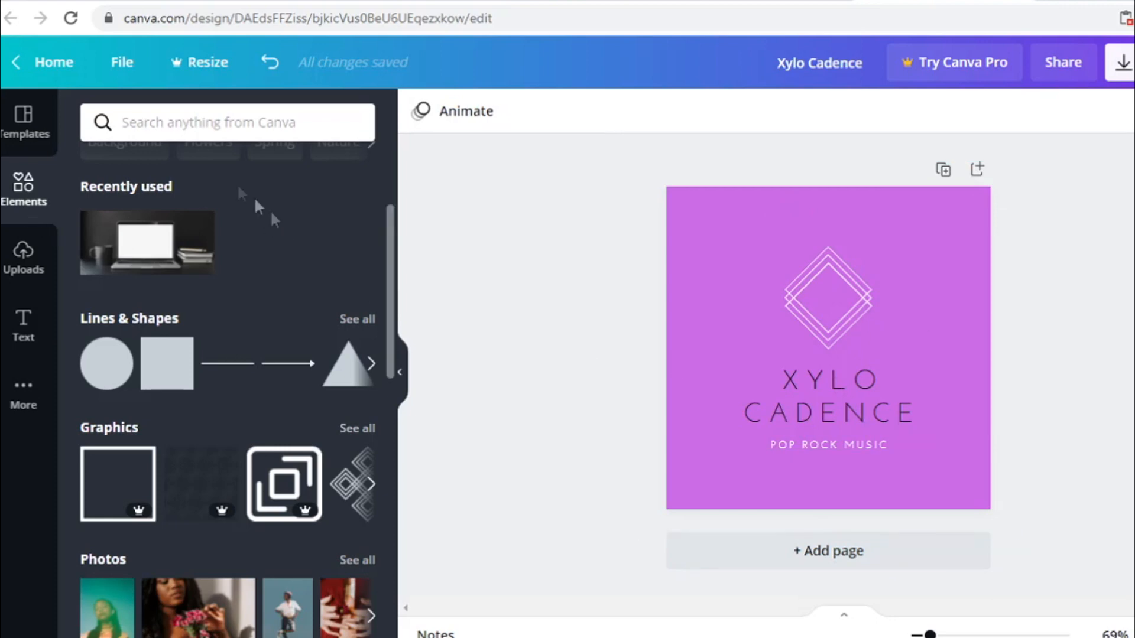
Reselect the page and set its background to dark blue.
{"action": "left_click", "coordinate": [828, 348]}
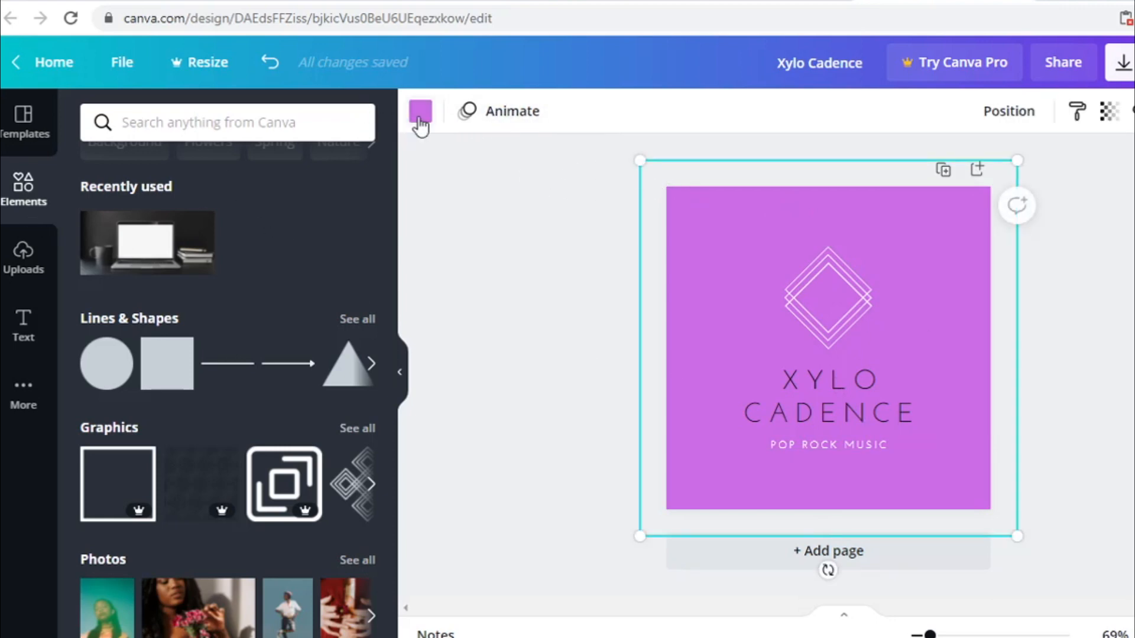
{"action": "left_click", "coordinate": [420, 110]}
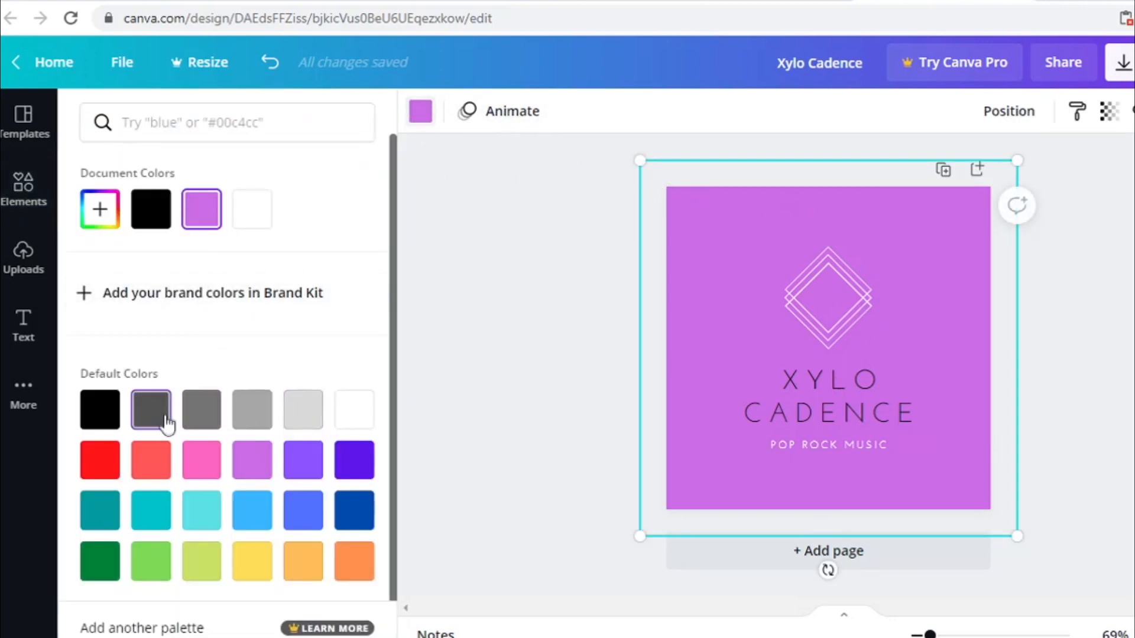
{"action": "left_click", "coordinate": [251, 561]}
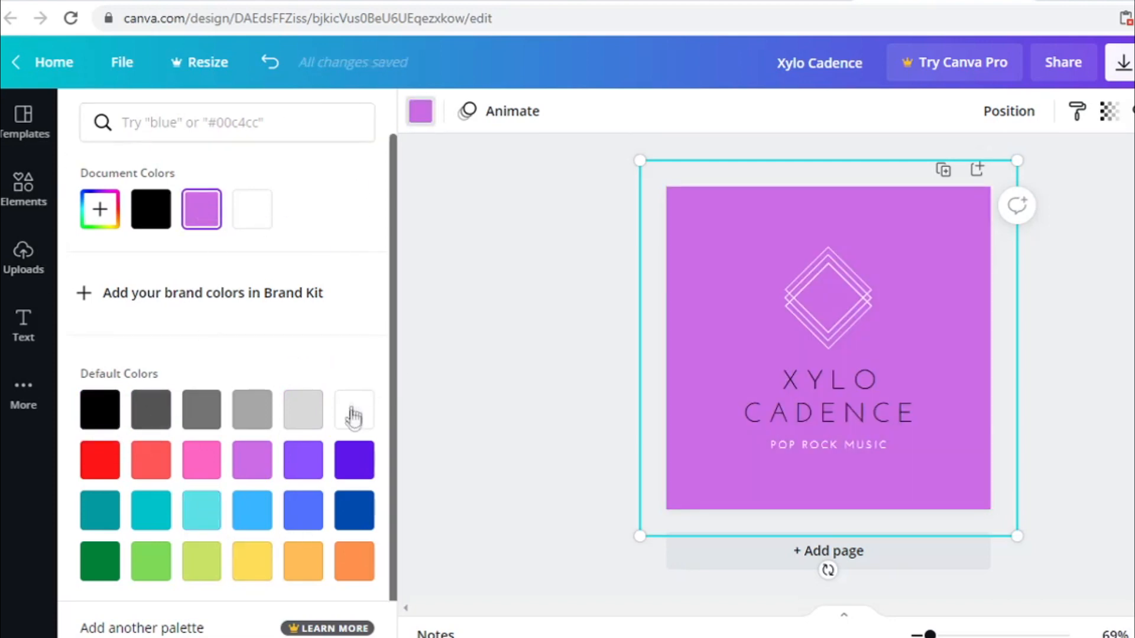
{"action": "left_click", "coordinate": [354, 510]}
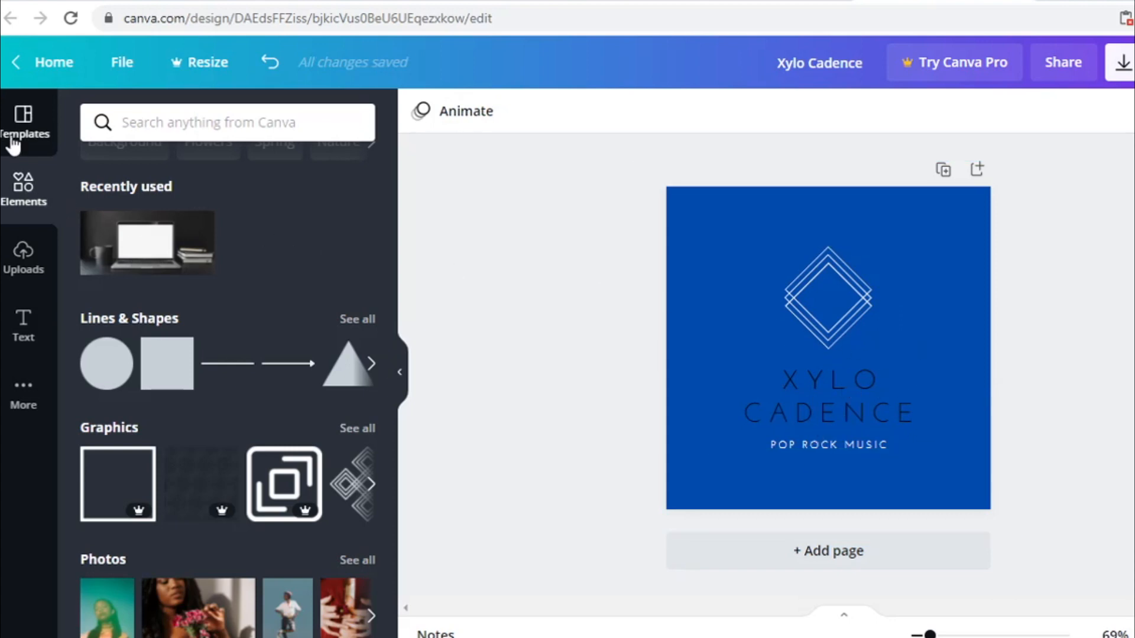
Apply the Sailor and Bright anchor template, editing its text to Brand Name and SLOGAN.
{"action": "scroll", "scroll_direction": "down", "scroll_amount": 3}
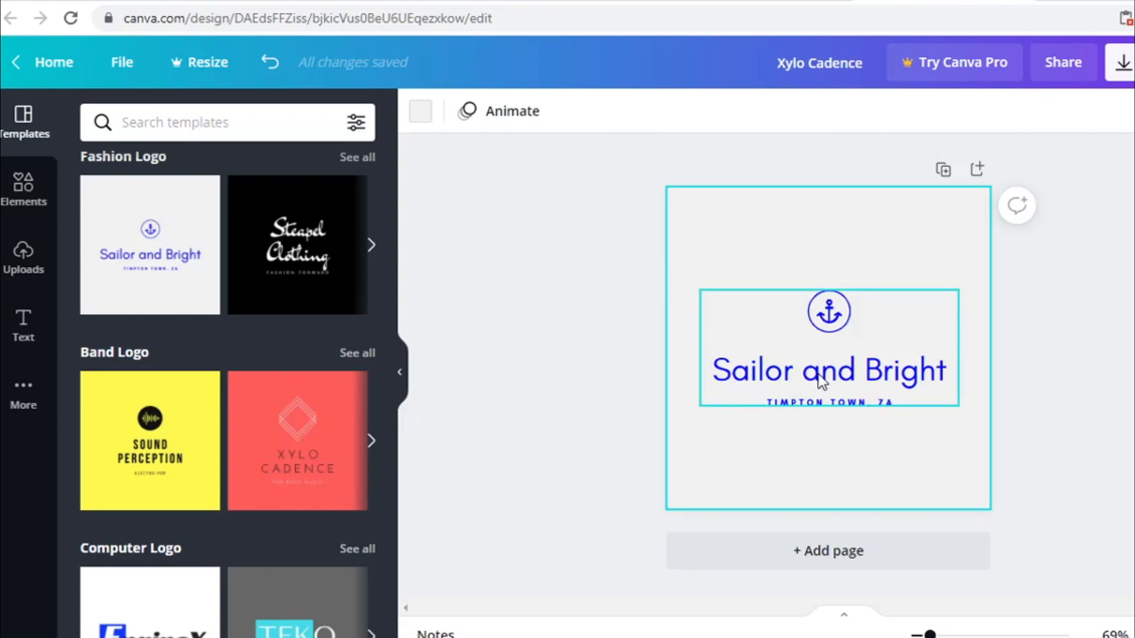
{"action": "double_click", "coordinate": [828, 370]}
{"action": "type", "text": "Brand Name"}
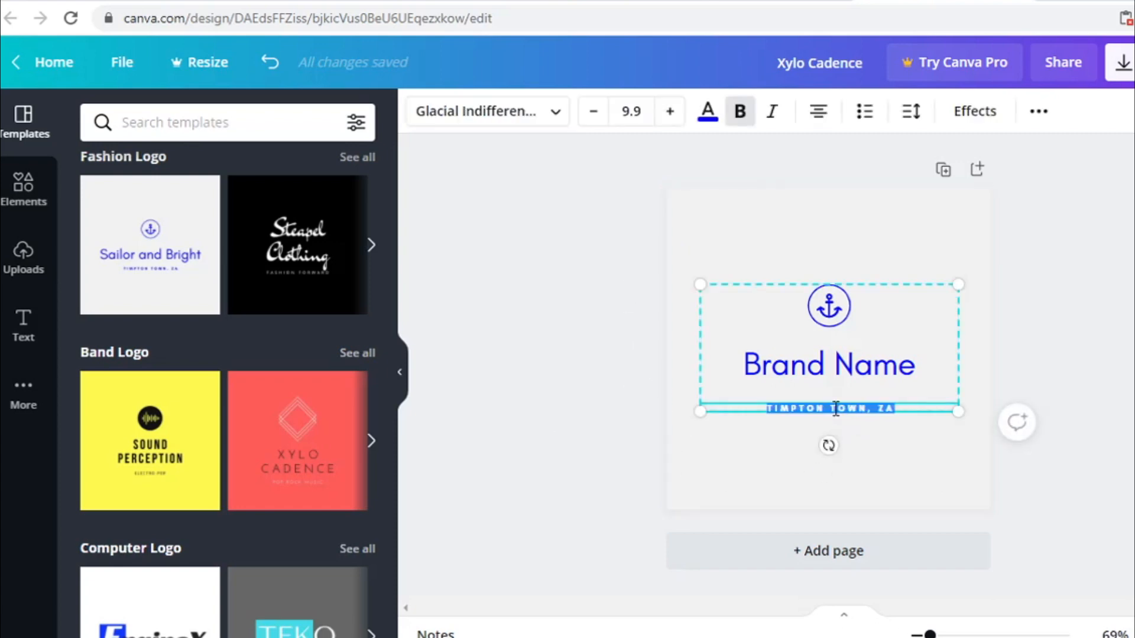
{"action": "type", "text": "SLOGAN HERE"}
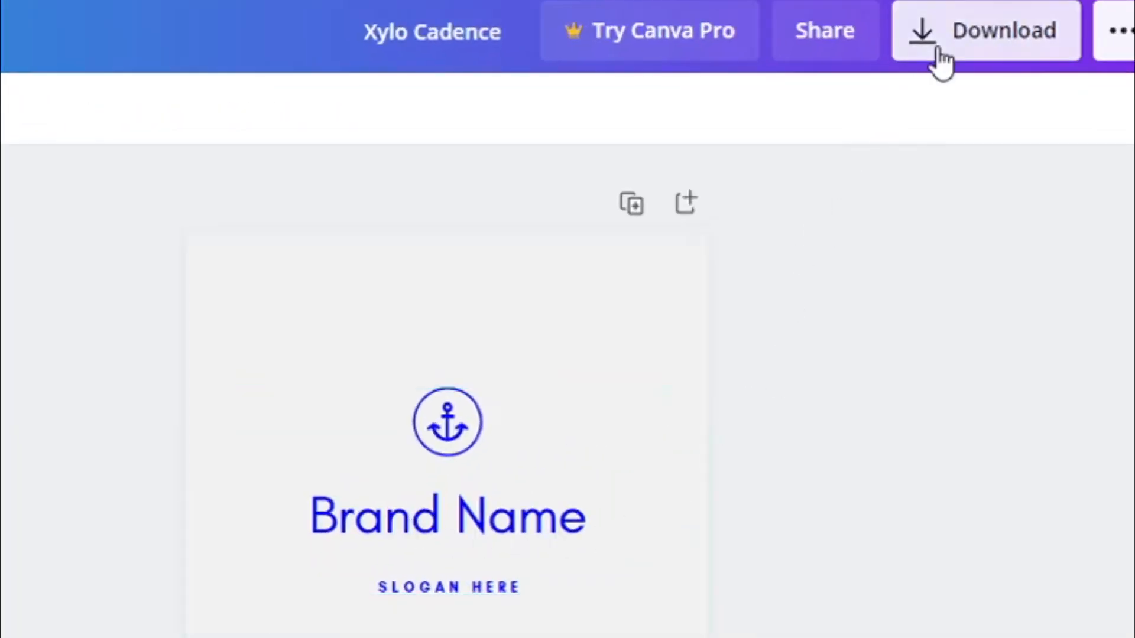
Download the Brand Name anchor logo as a PNG, then deselect it.
{"action": "left_click", "coordinate": [985, 30]}
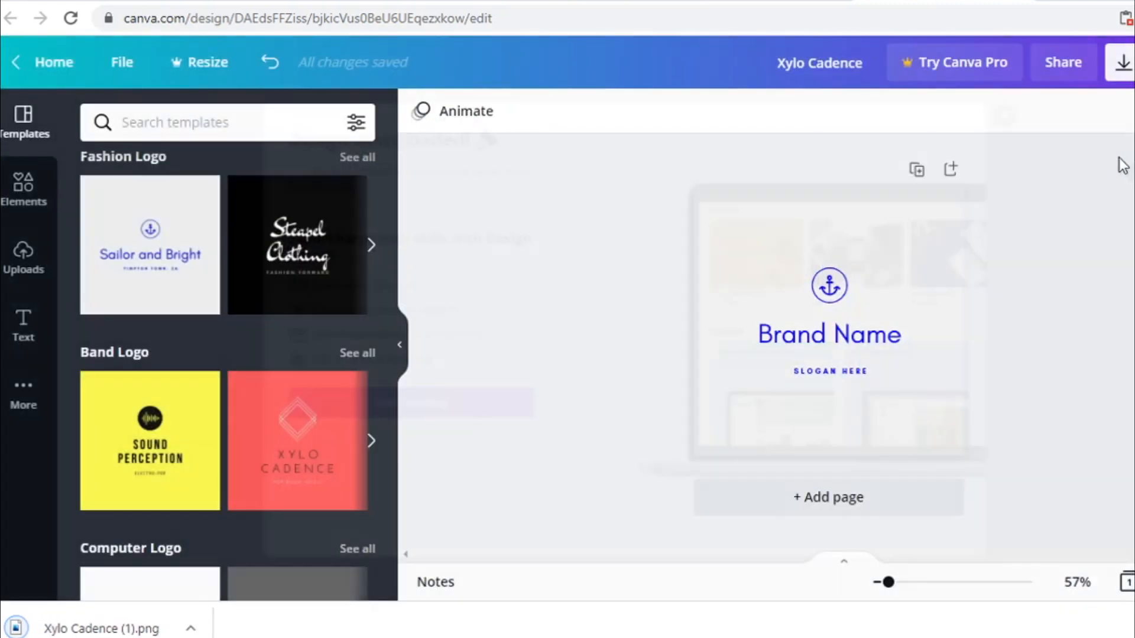
{"action": "left_click", "coordinate": [828, 348]}
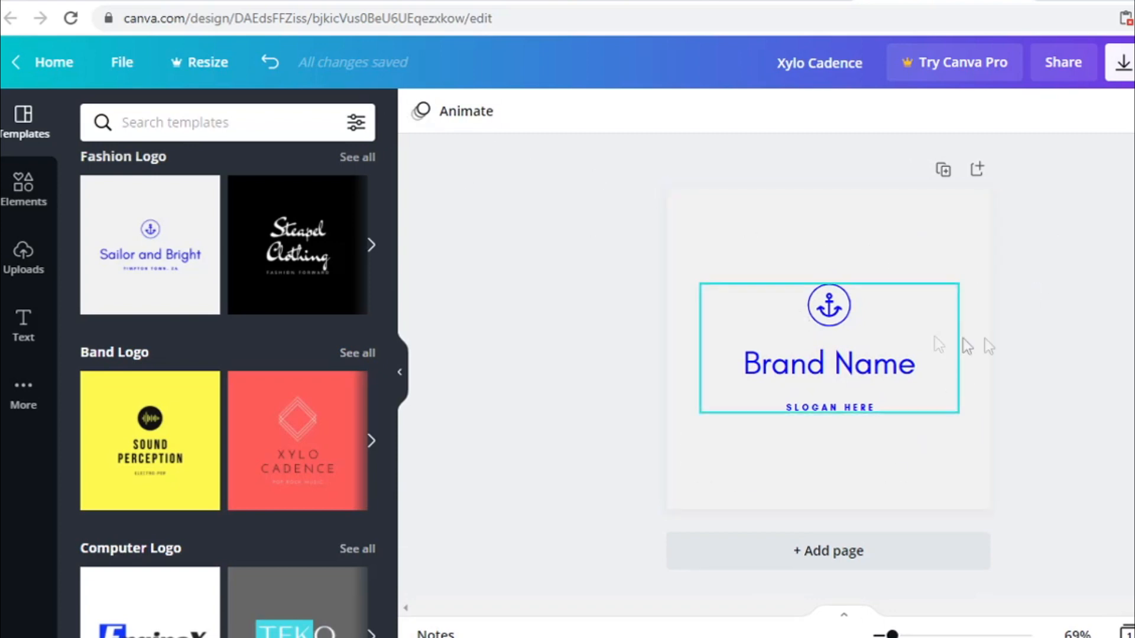
{"action": "left_click", "coordinate": [593, 317]}
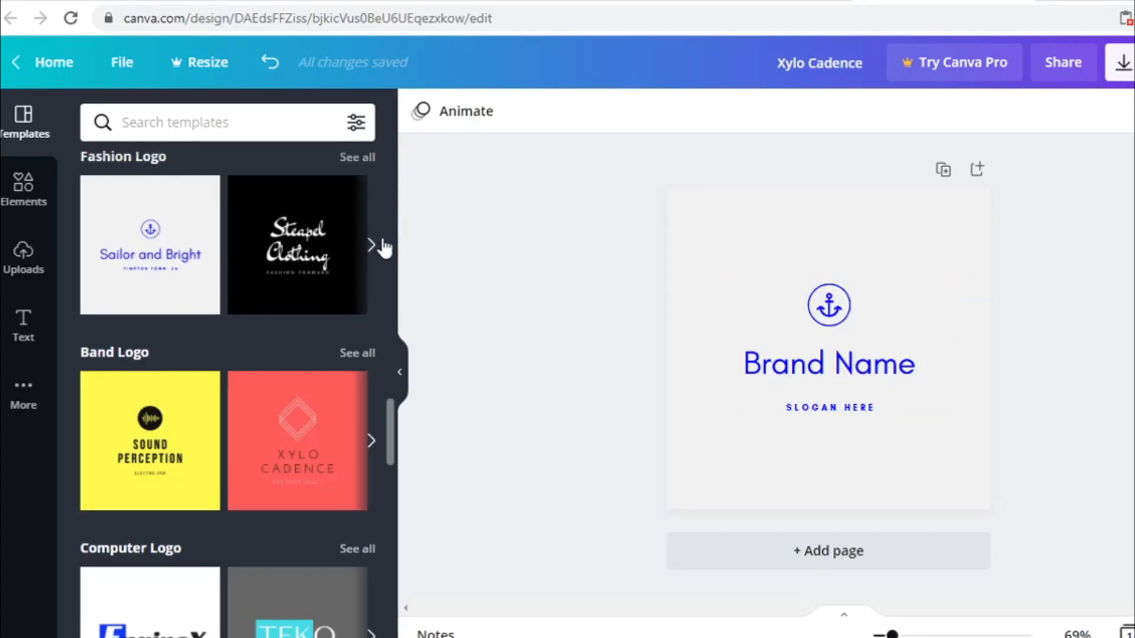
{"action": "scroll", "scroll_direction": "down", "scroll_amount": 3}
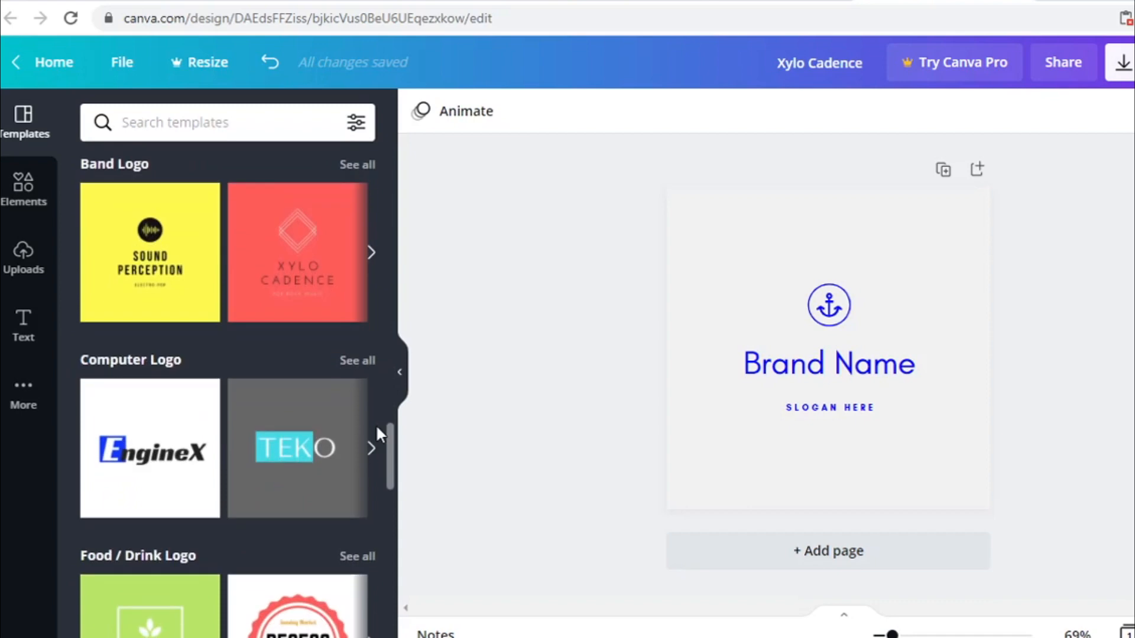
{"action": "scroll", "scroll_direction": "down", "scroll_amount": 3}
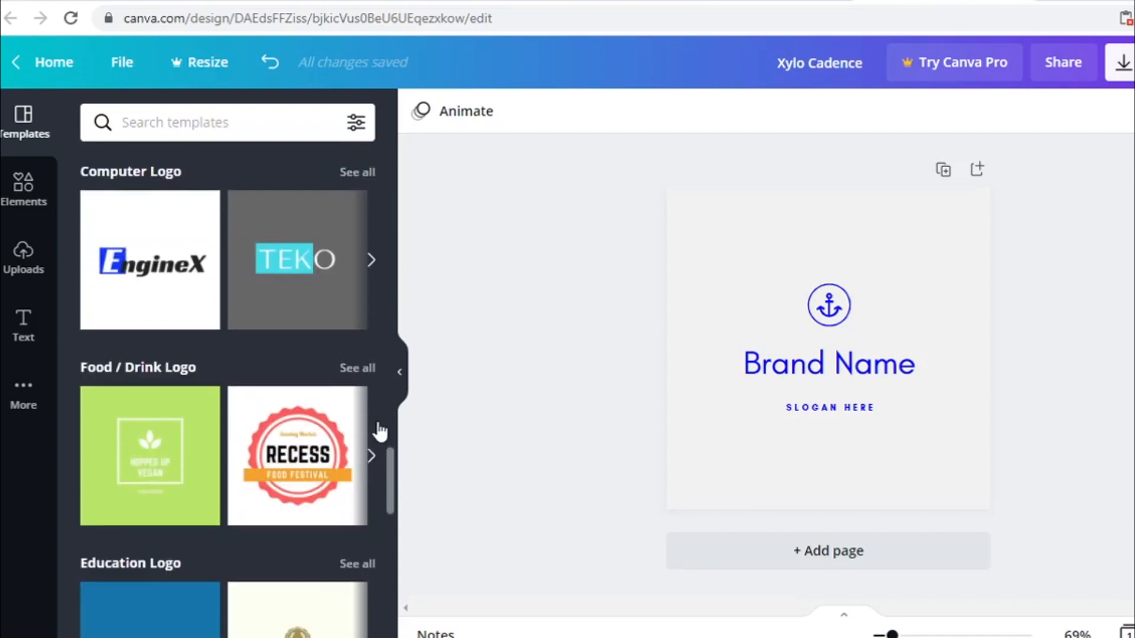
{"action": "scroll", "scroll_direction": "down", "scroll_amount": 3}
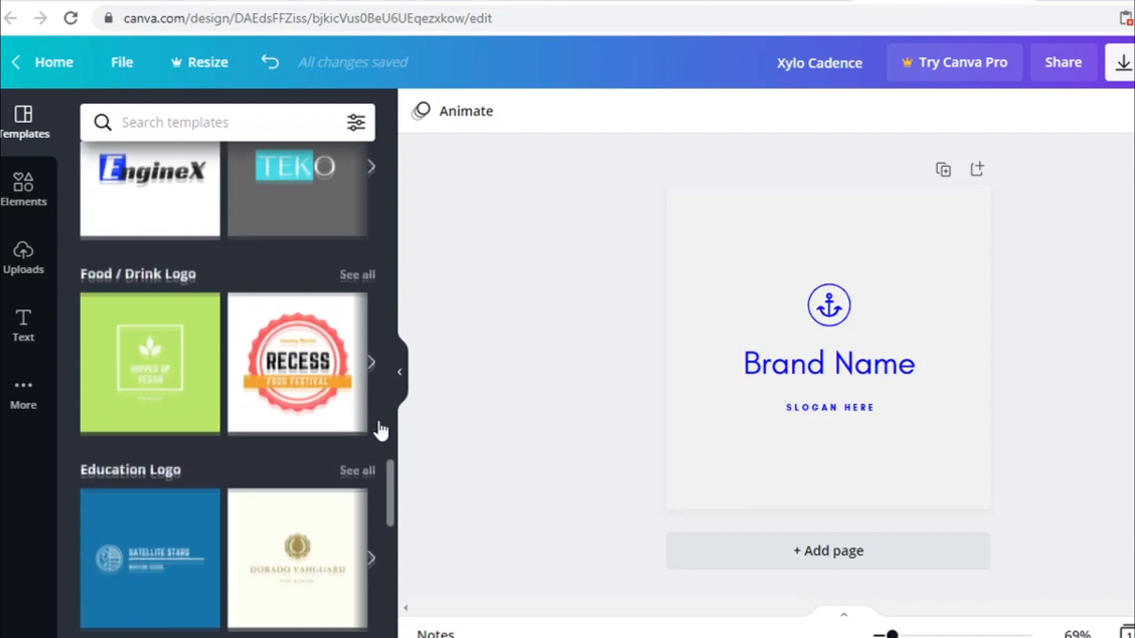
{"action": "scroll", "scroll_direction": "down", "scroll_amount": 3}
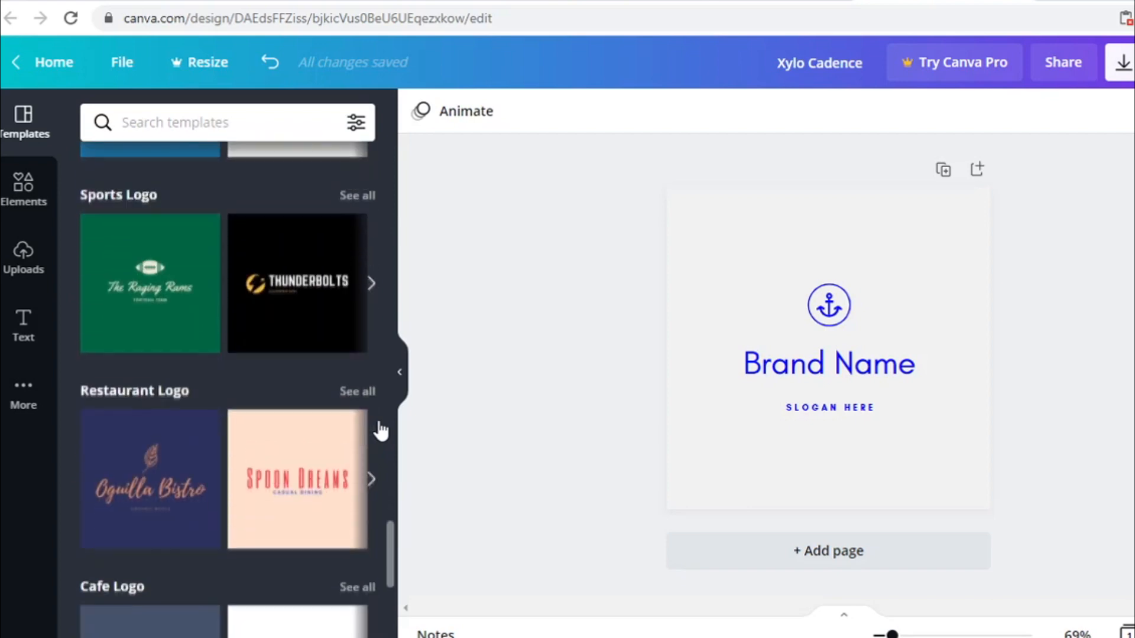
{"action": "scroll", "scroll_direction": "down", "scroll_amount": 3}
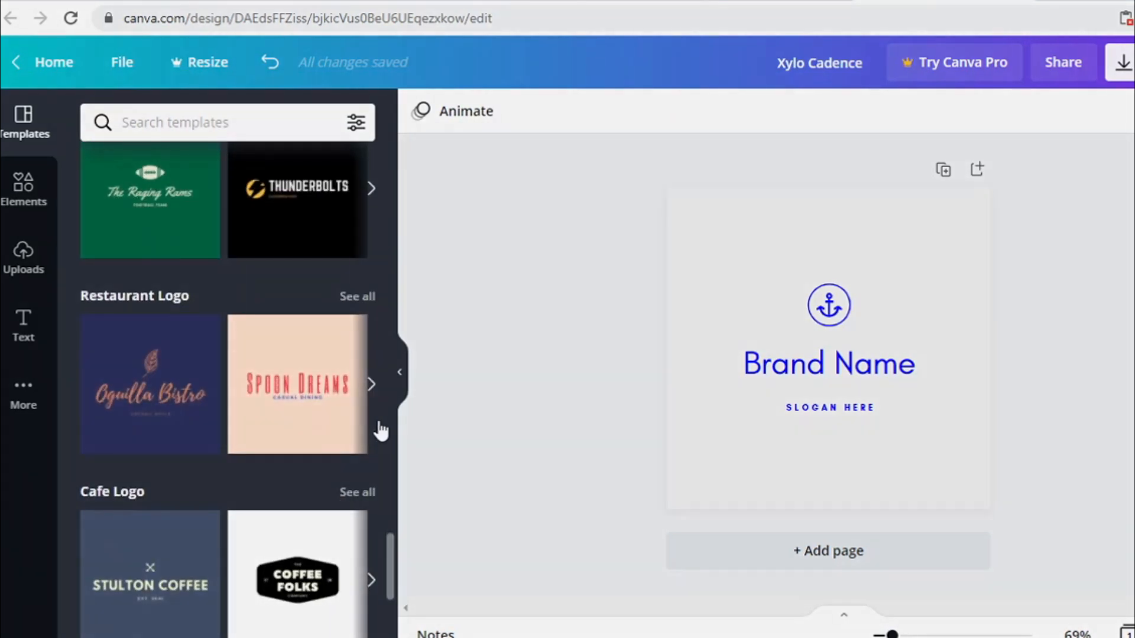
{"action": "scroll", "scroll_direction": "down", "scroll_amount": 3}
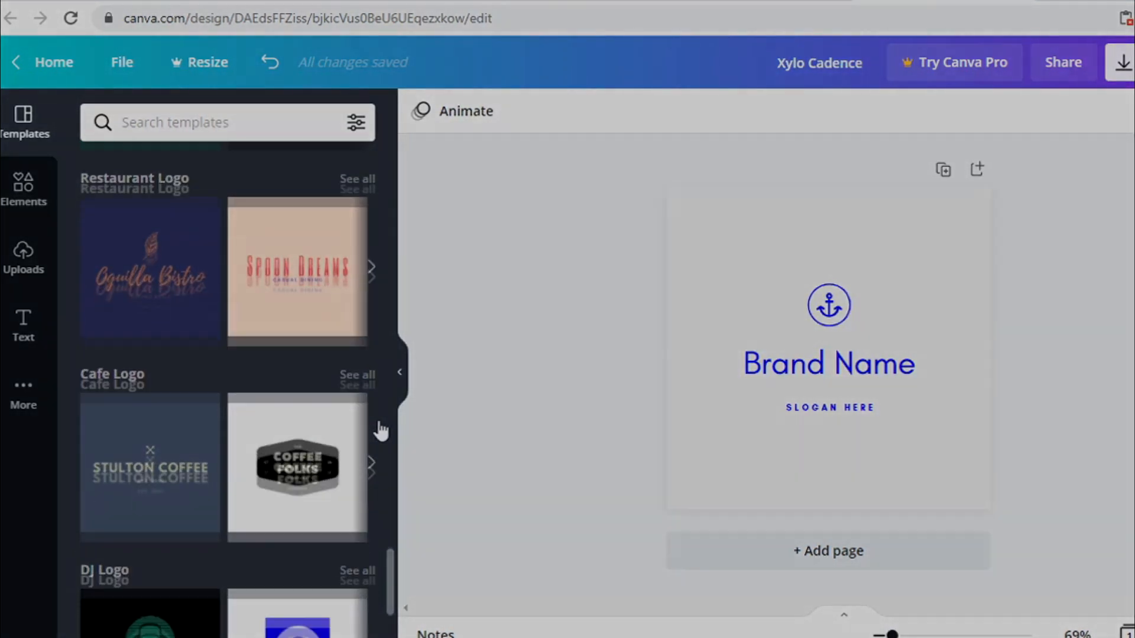
{"action": "scroll", "scroll_direction": "down", "scroll_amount": 3}
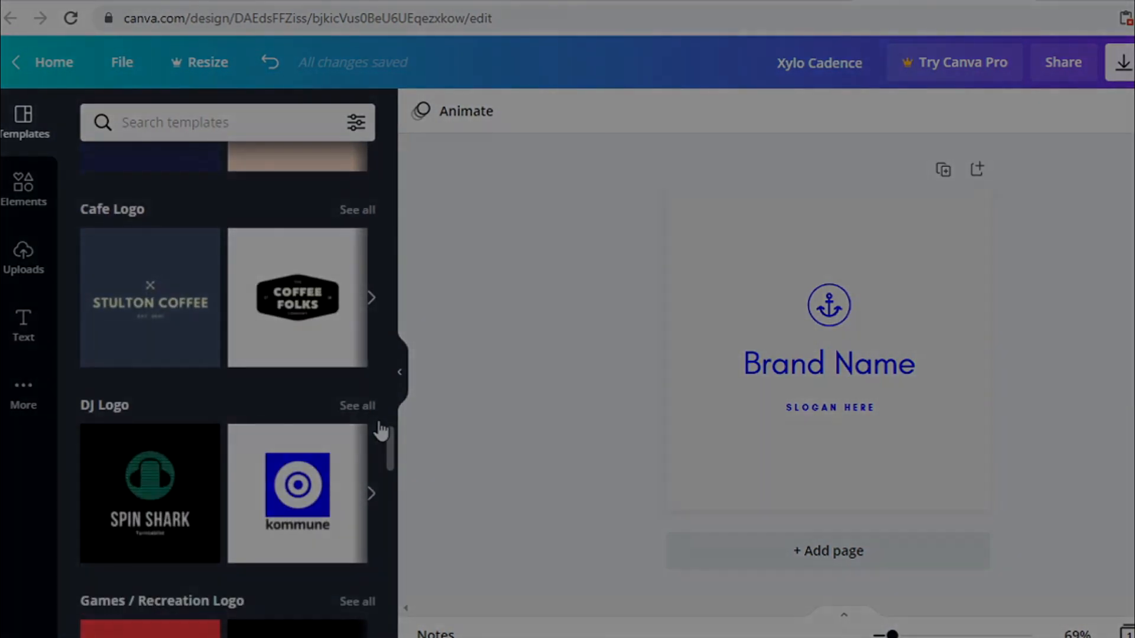
{"action": "scroll", "scroll_direction": "down", "scroll_amount": 3}
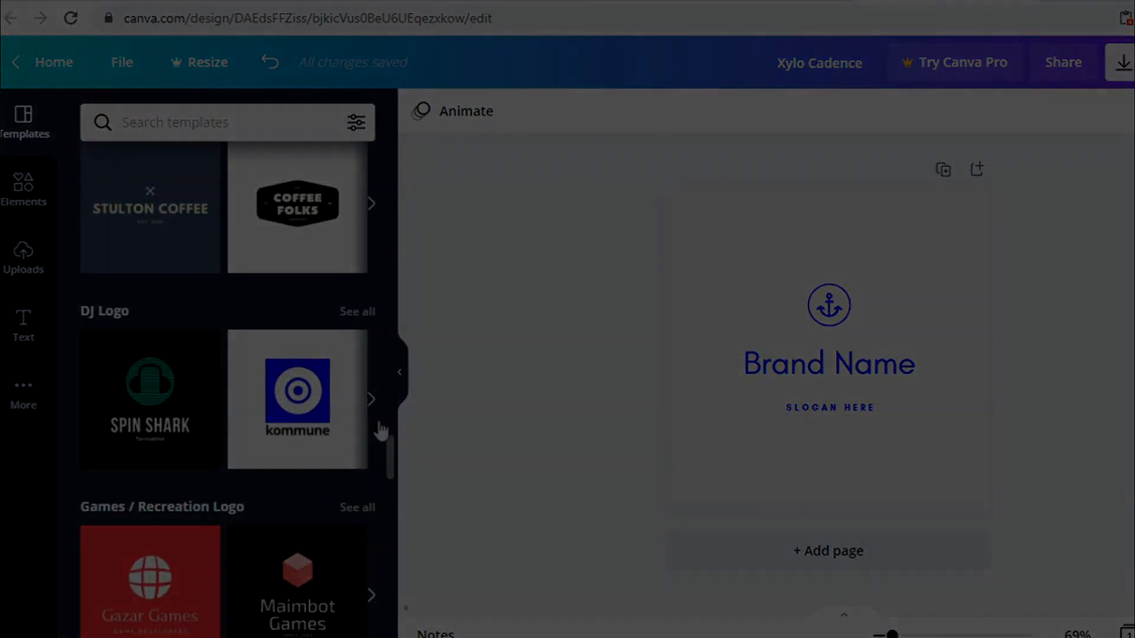
{"action": "scroll", "scroll_direction": "down", "scroll_amount": 3}
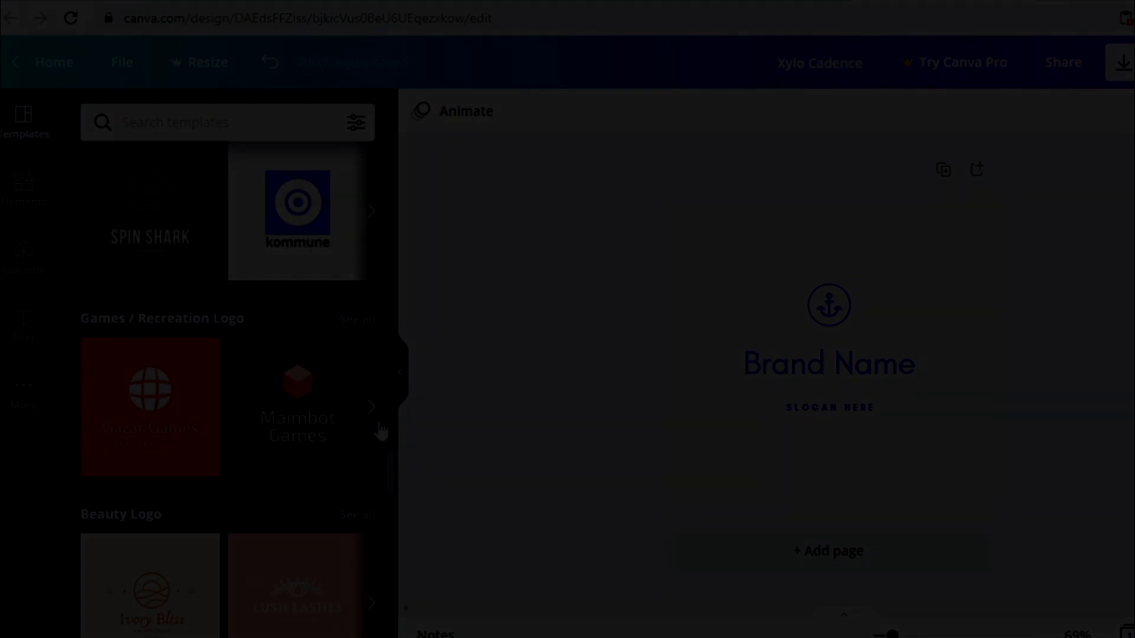